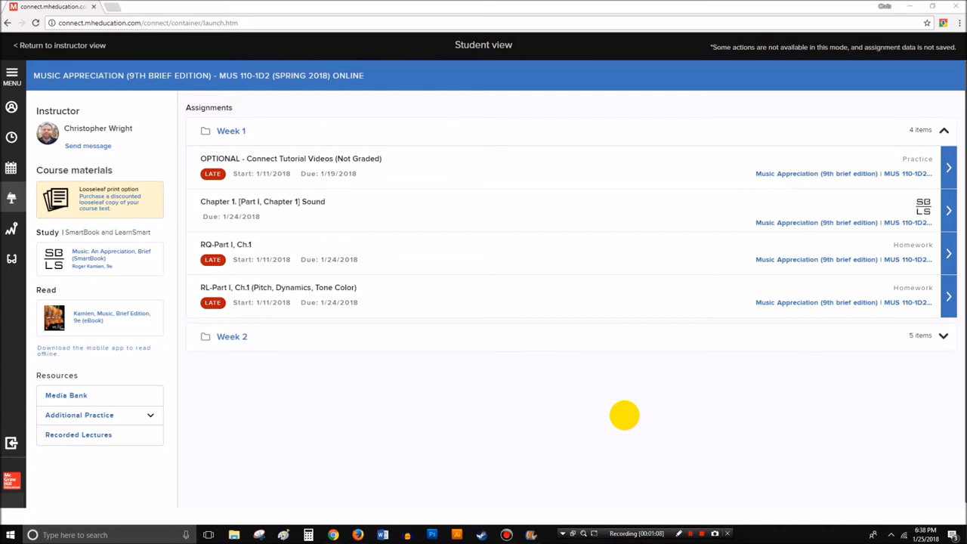
mouse_move(332, 534)
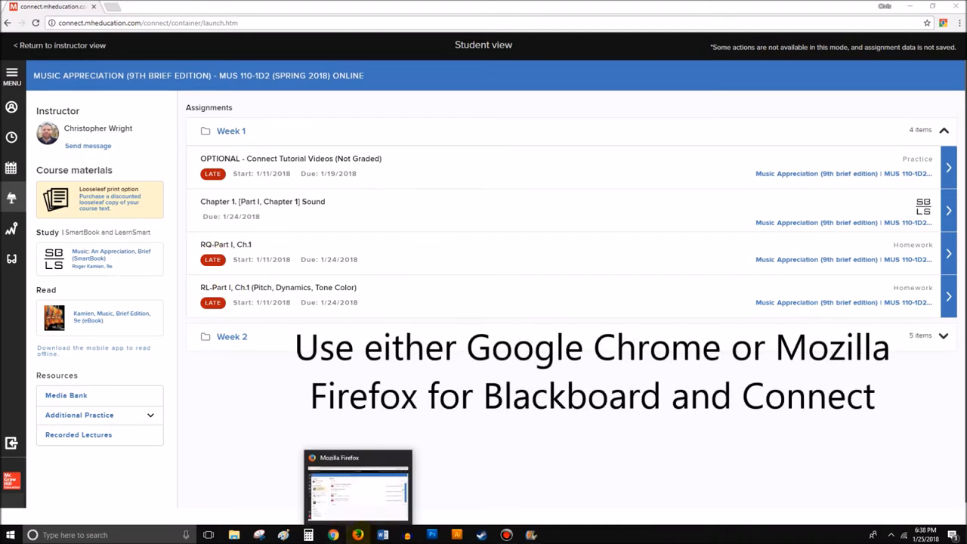
mouse_move(370, 371)
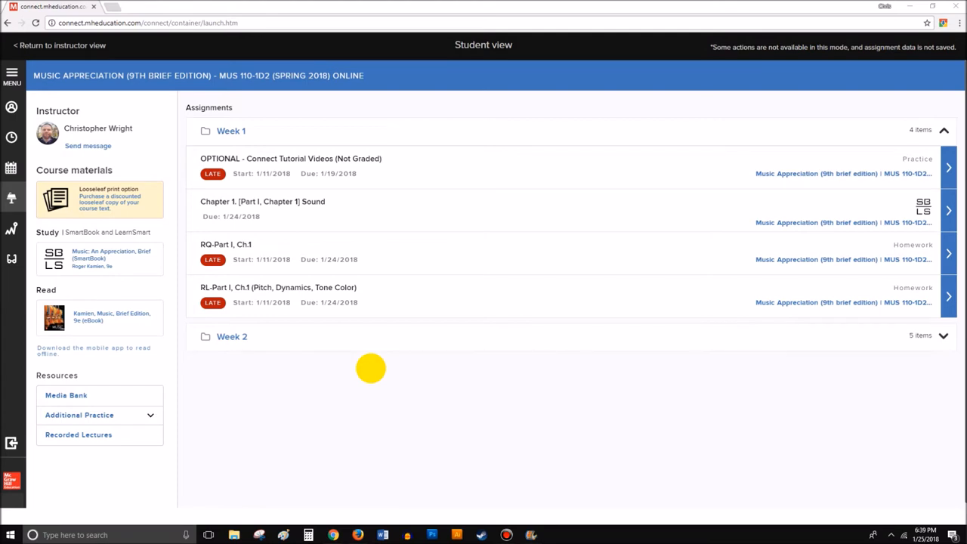
mouse_move(643, 246)
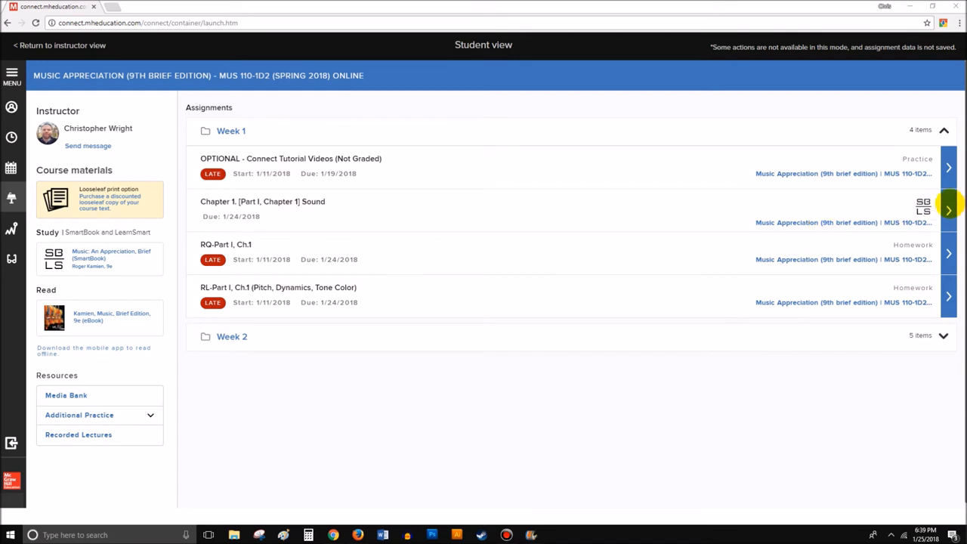
- Open the Chapter 1 Sound SmartBook reading, confirming the past-due notice to continue for no credit
left_click(949, 210)
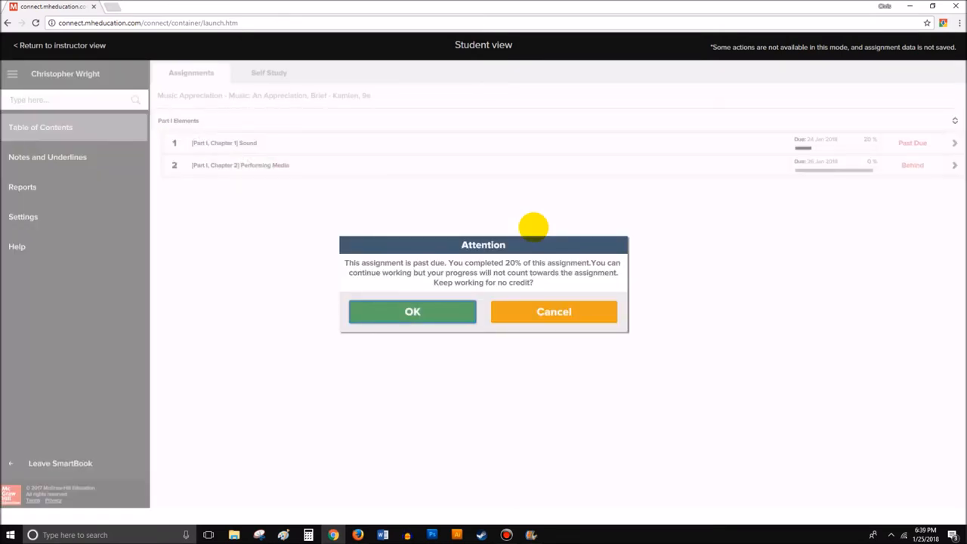
left_click(412, 311)
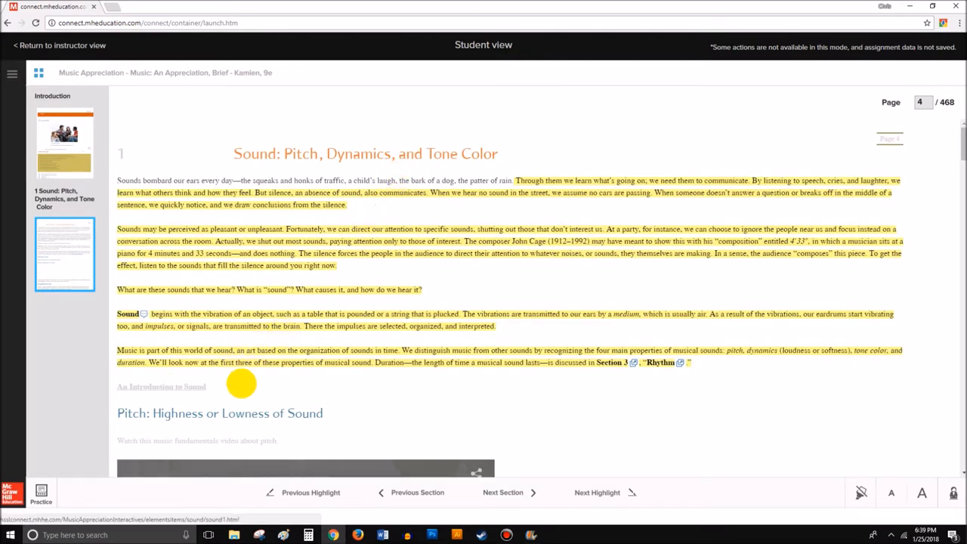
mouse_move(753, 211)
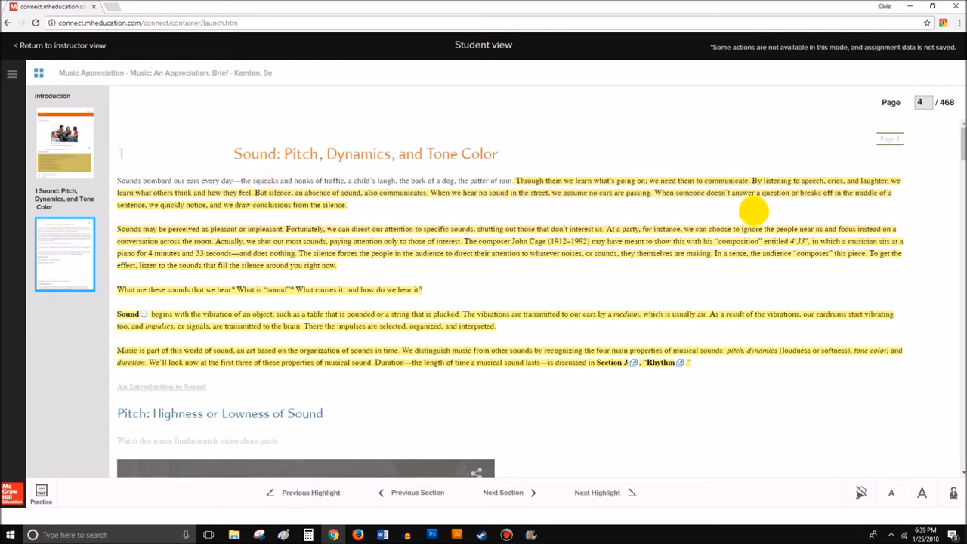
left_click(921, 492)
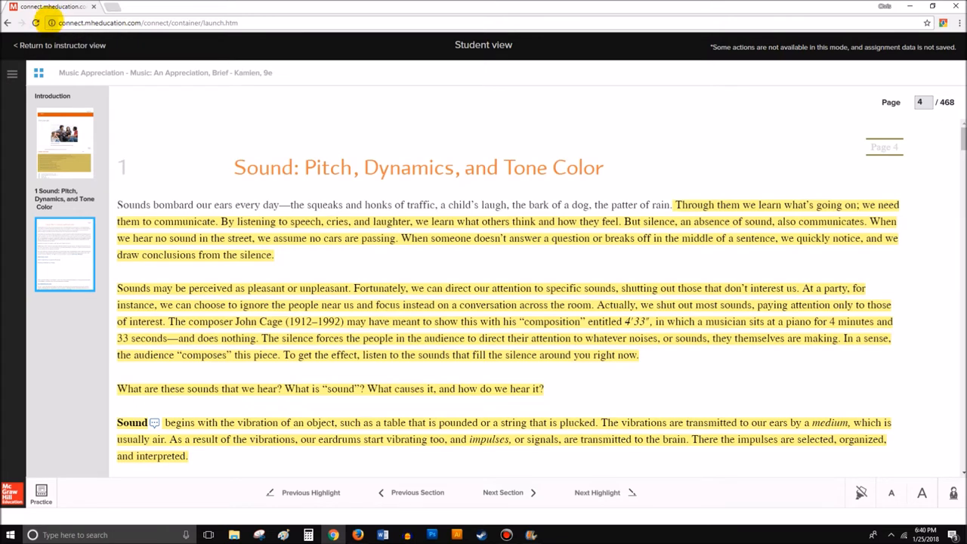
- Set Flash to 'Always allow on this site' in Chrome's permissions for the Connect page
left_click(50, 22)
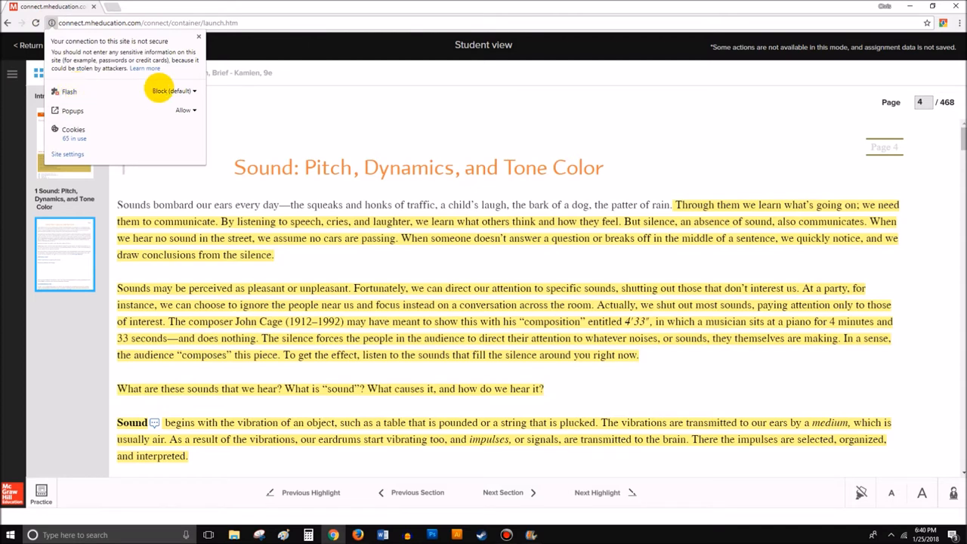
mouse_move(141, 91)
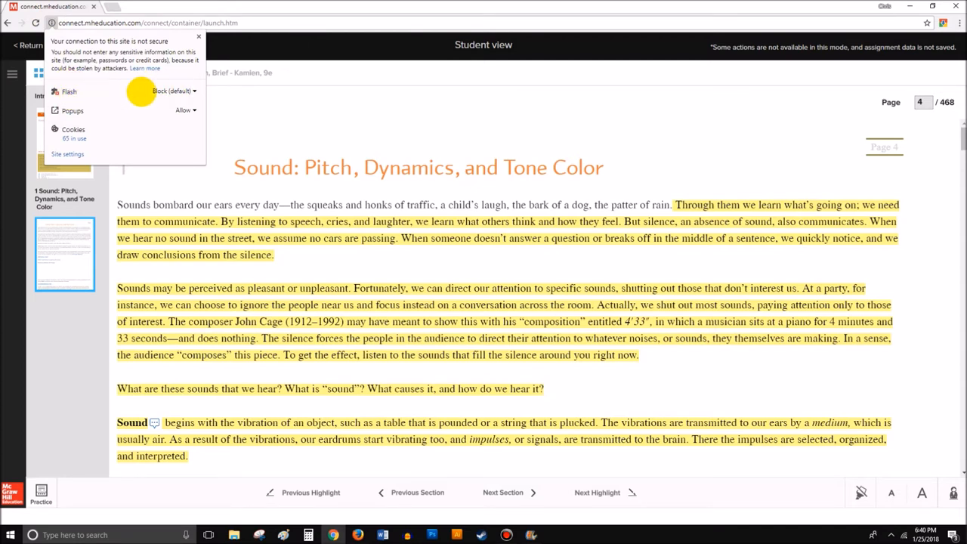
left_click(174, 91)
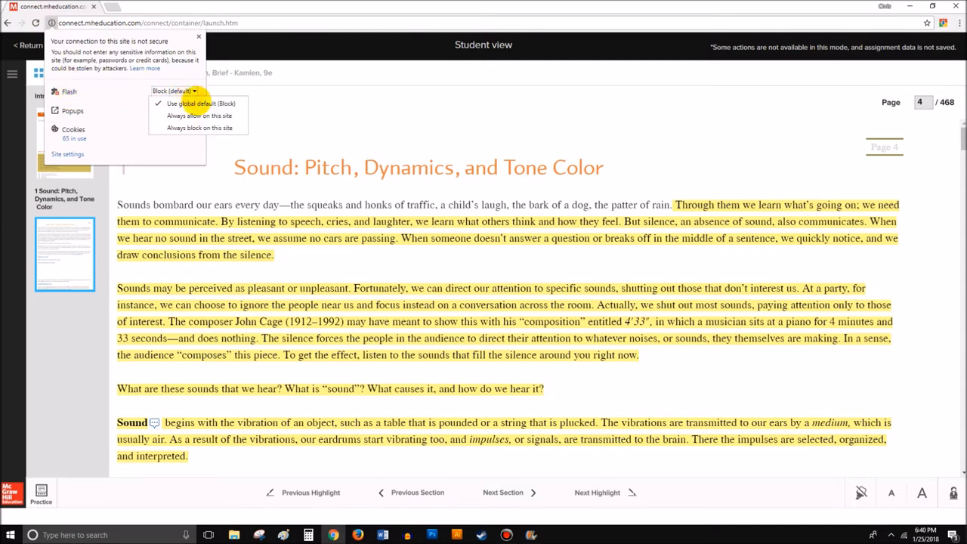
mouse_move(198, 116)
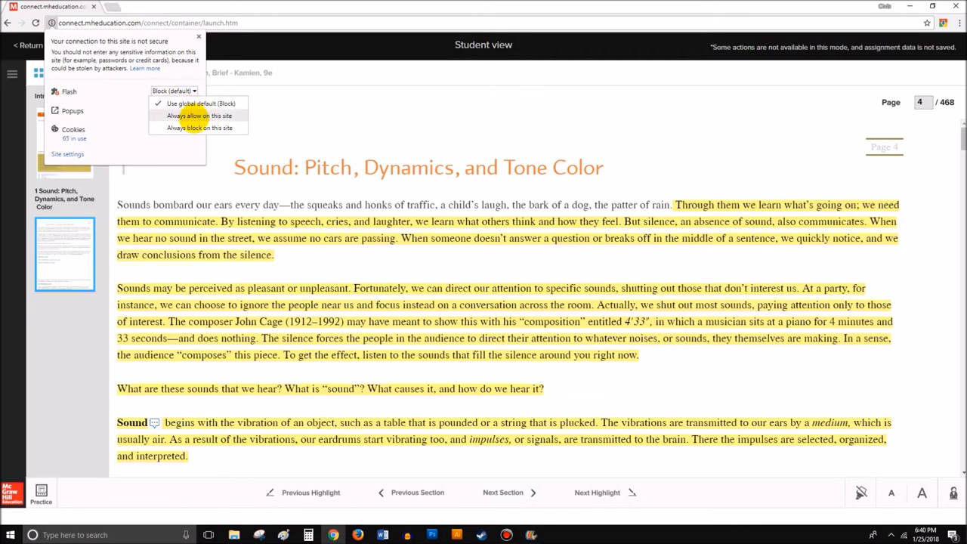
left_click(198, 115)
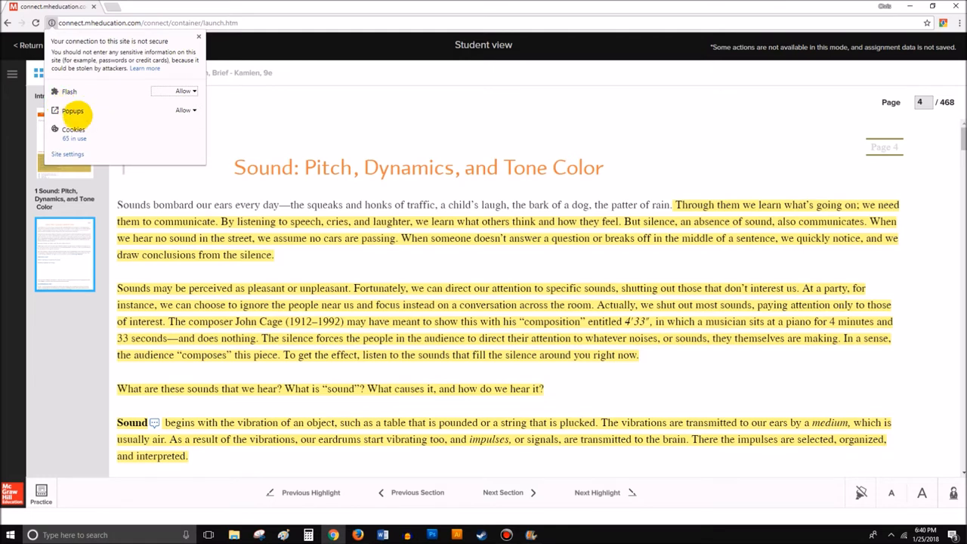
mouse_move(167, 110)
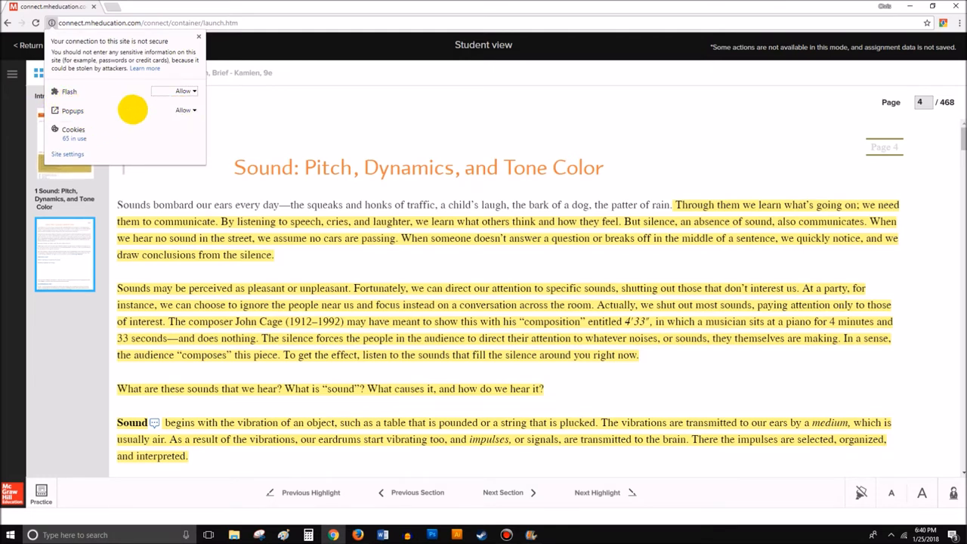
mouse_move(246, 121)
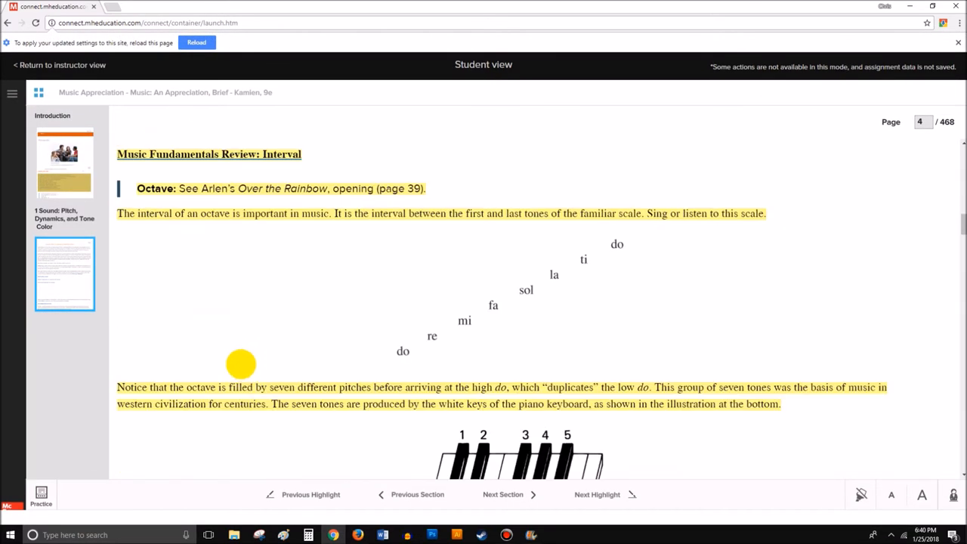
- Scroll the SmartBook reading down to the STRAVINSKY, The Firebird, Scene 2 listening outline
scroll("down", 3)
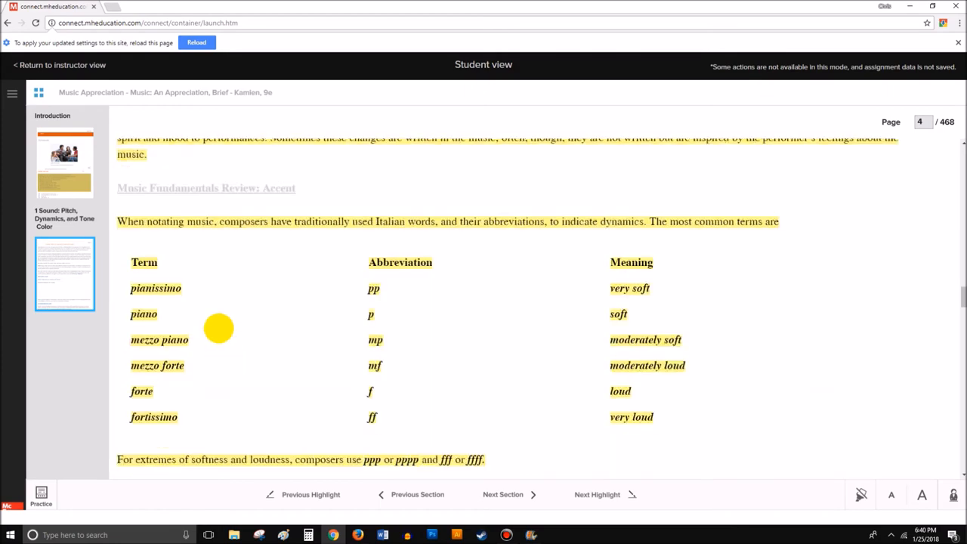
scroll("down", 3)
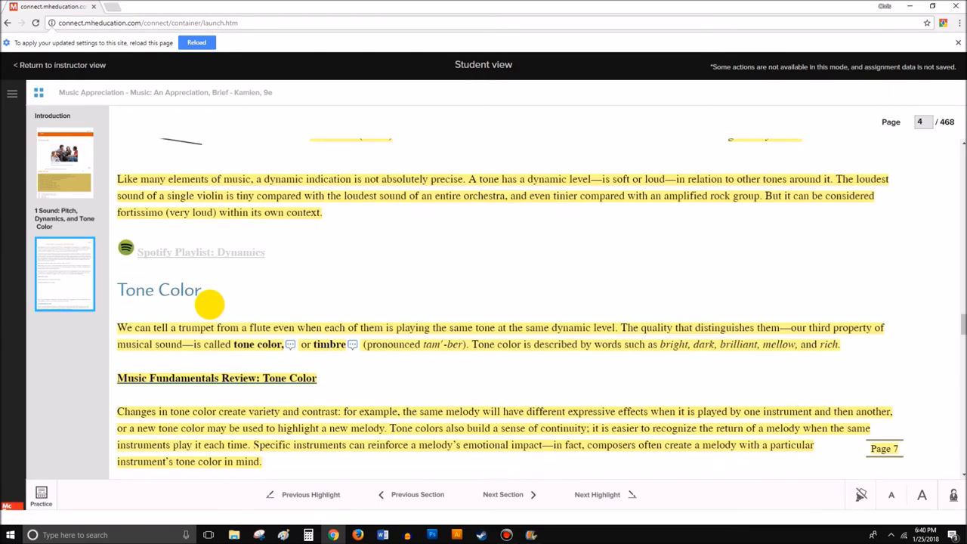
scroll("down", 3)
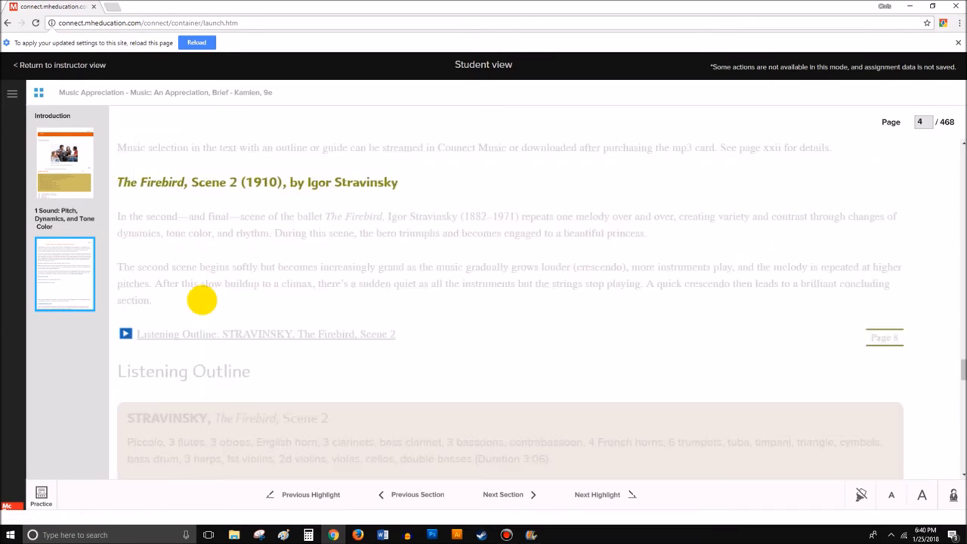
scroll("down", 3)
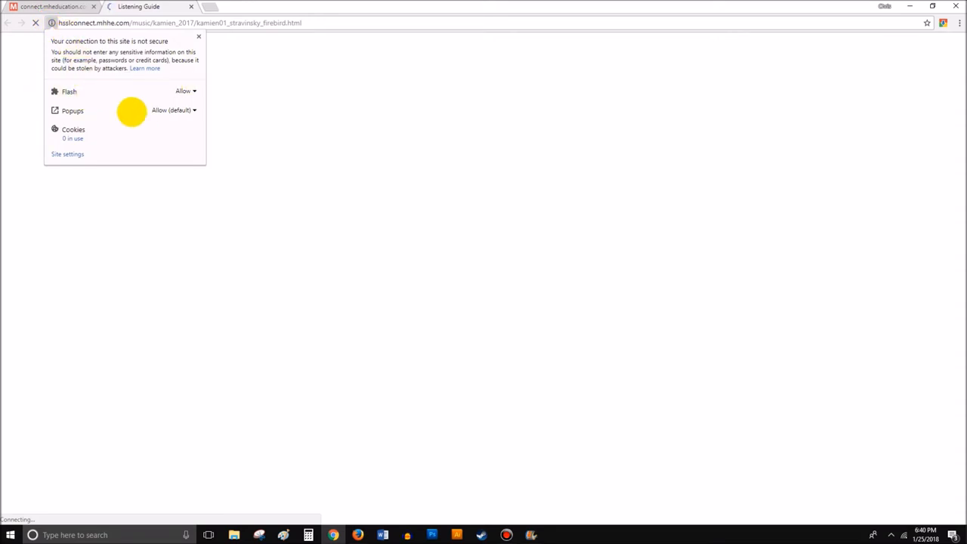
mouse_move(51, 22)
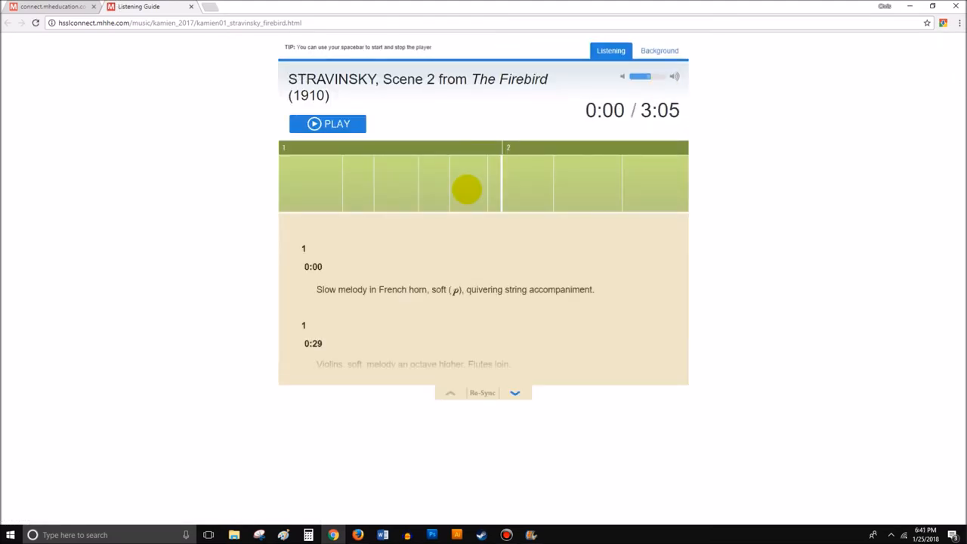
- Open Chrome Settings and scroll to Content settings under Privacy and security
left_click(958, 22)
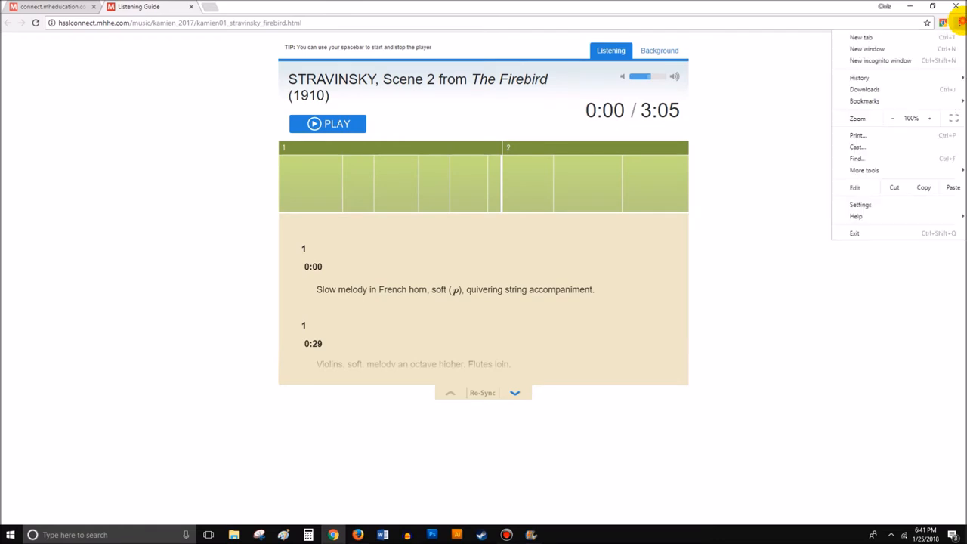
left_click(864, 170)
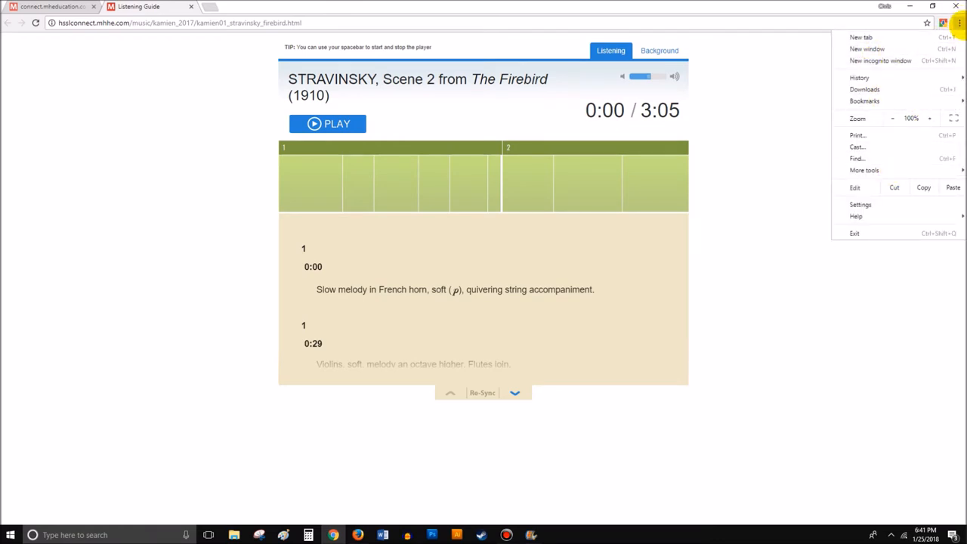
mouse_move(860, 204)
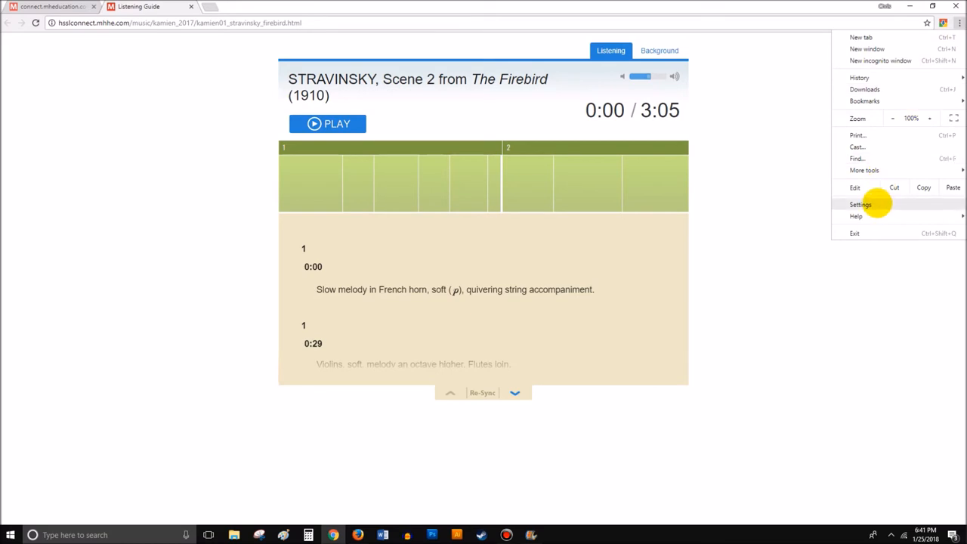
left_click(860, 204)
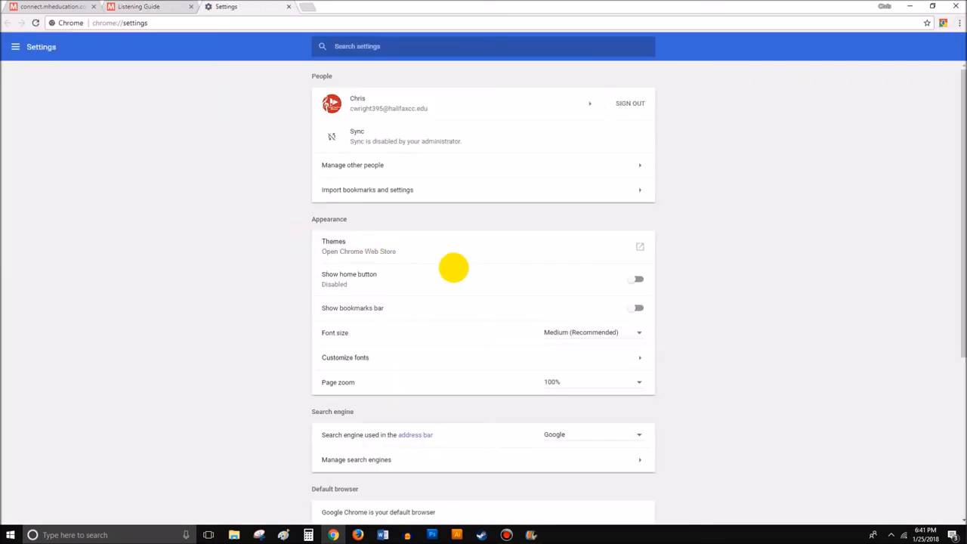
scroll("down", 3)
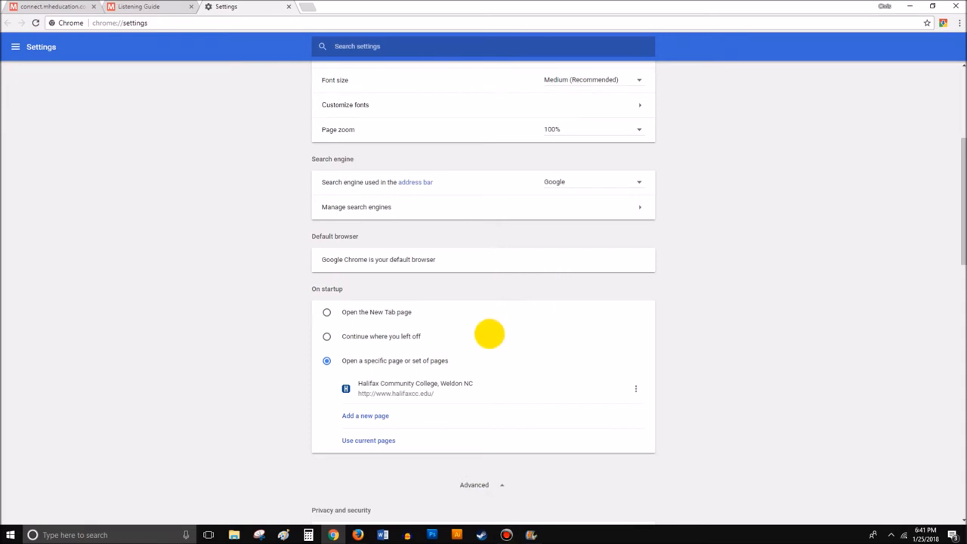
scroll("down", 3)
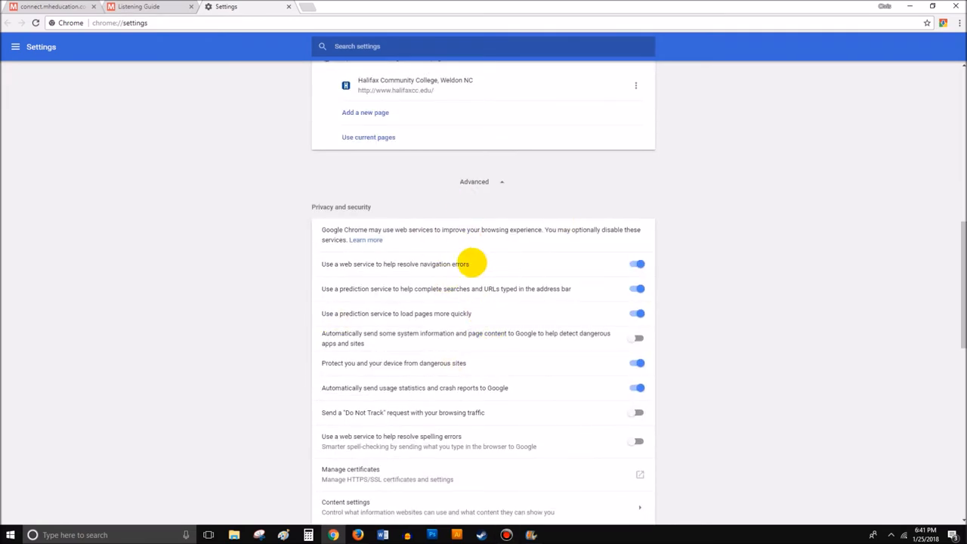
scroll("down", 3)
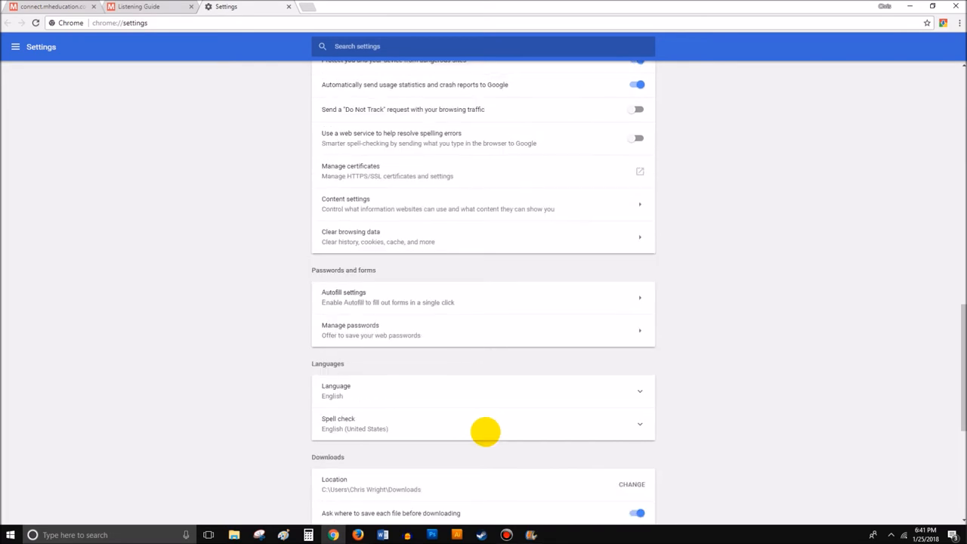
scroll("up", 3)
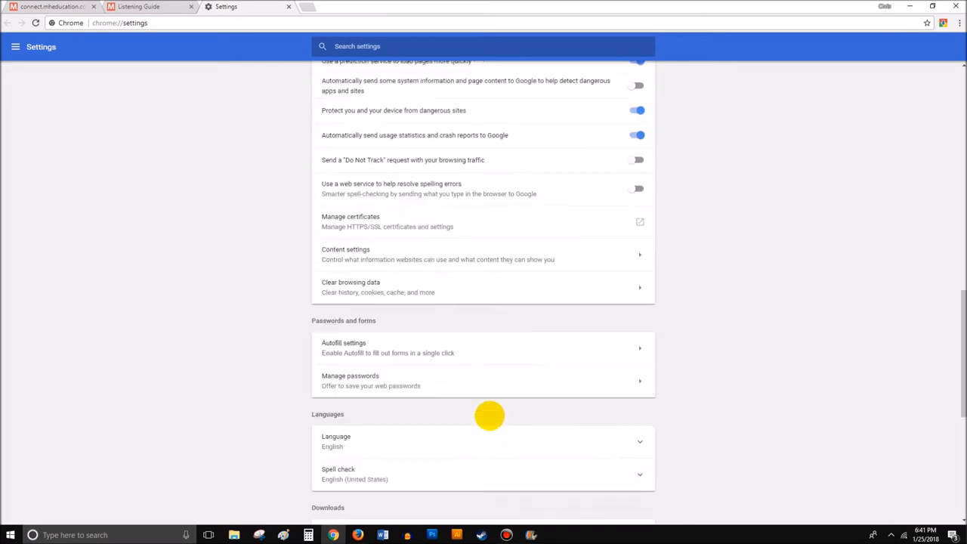
scroll("up", 3)
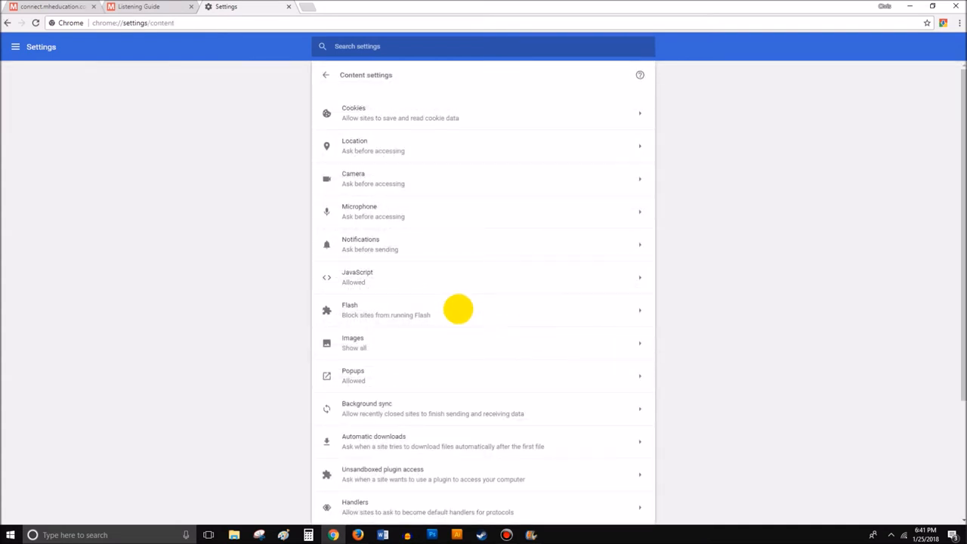
mouse_move(459, 312)
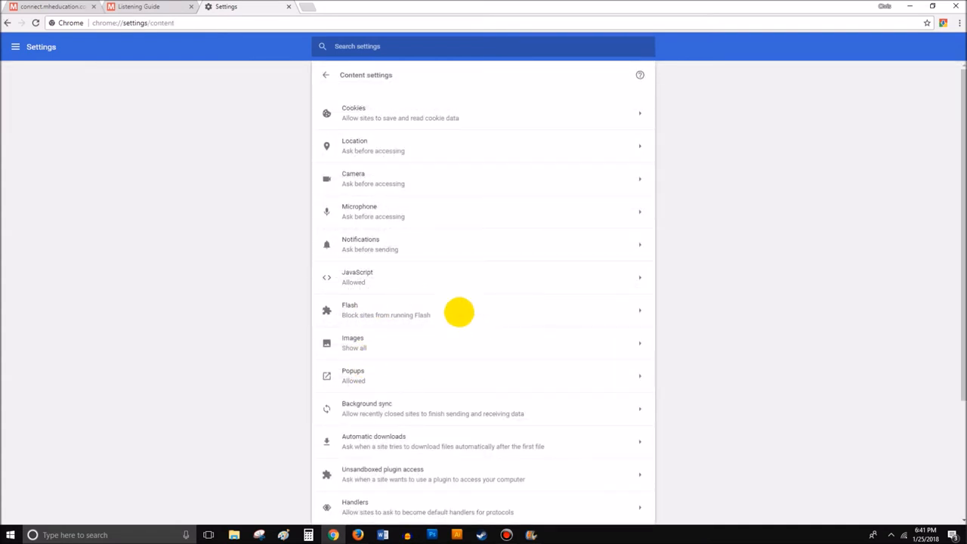
mouse_move(503, 308)
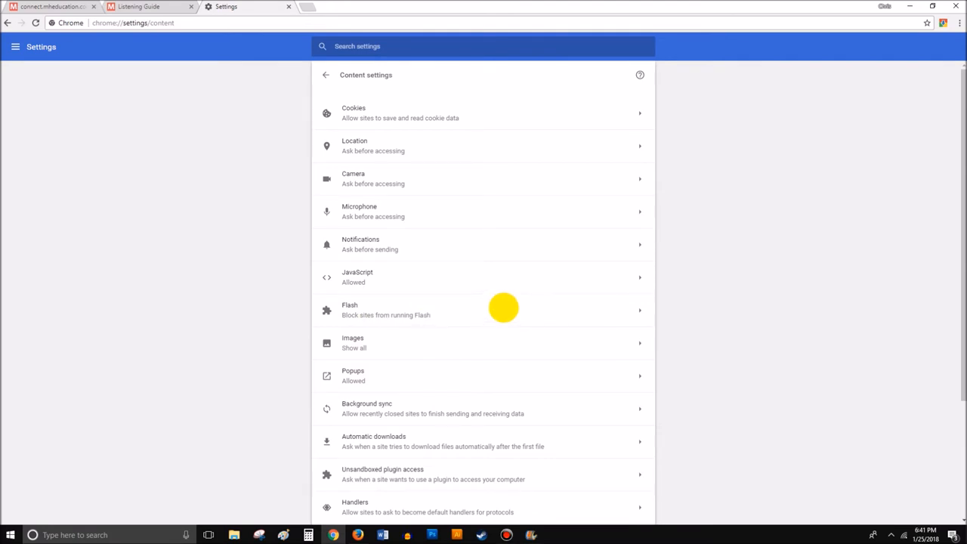
mouse_move(467, 300)
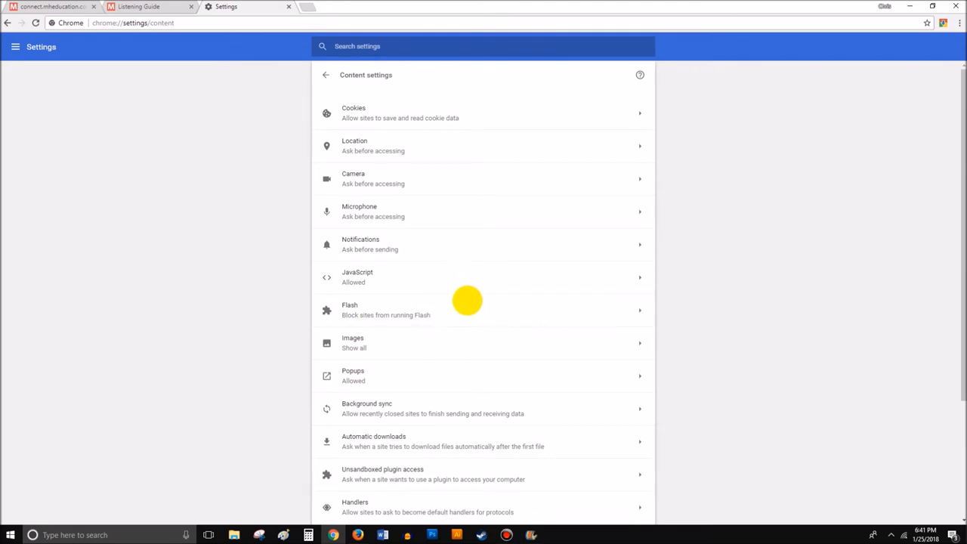
mouse_move(513, 109)
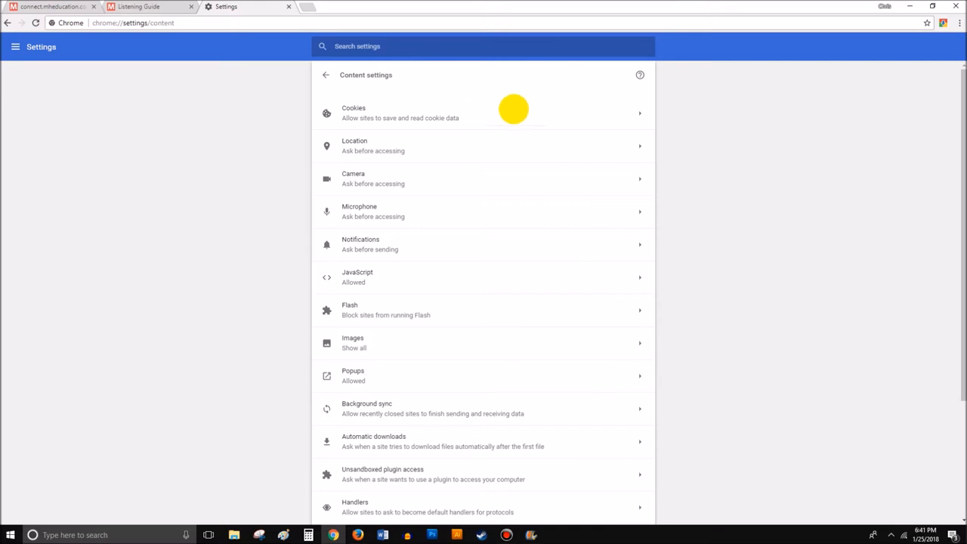
mouse_move(444, 159)
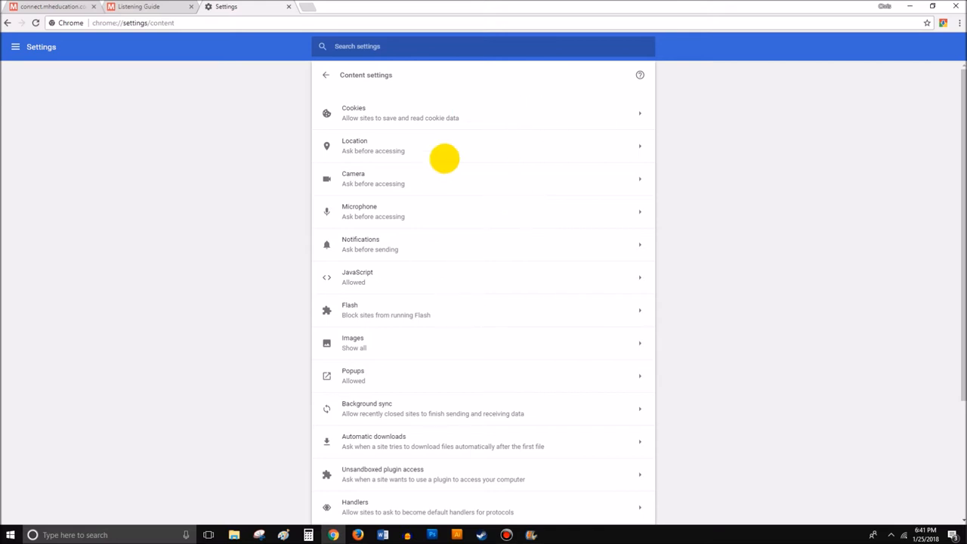
mouse_move(509, 299)
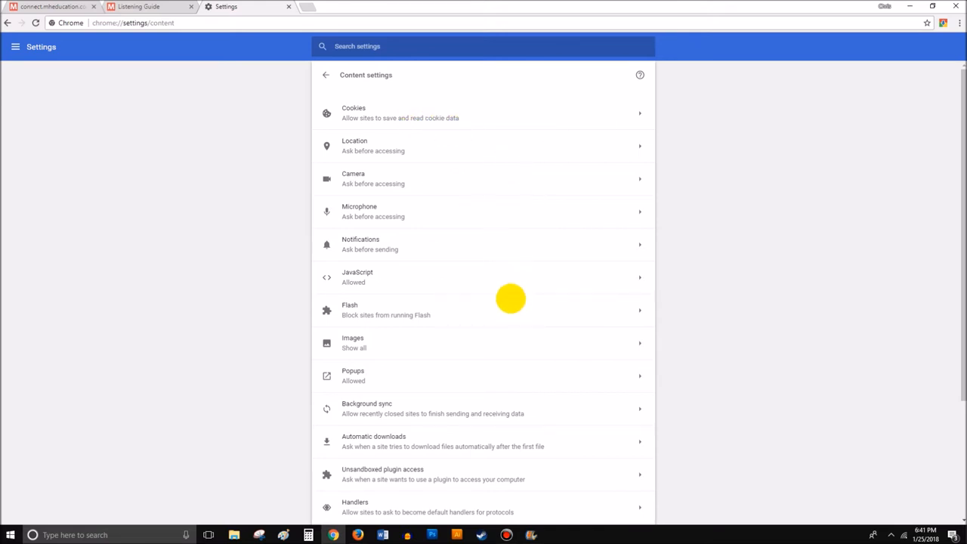
- Scroll the Content settings page and open the Popups settings
scroll("down", 3)
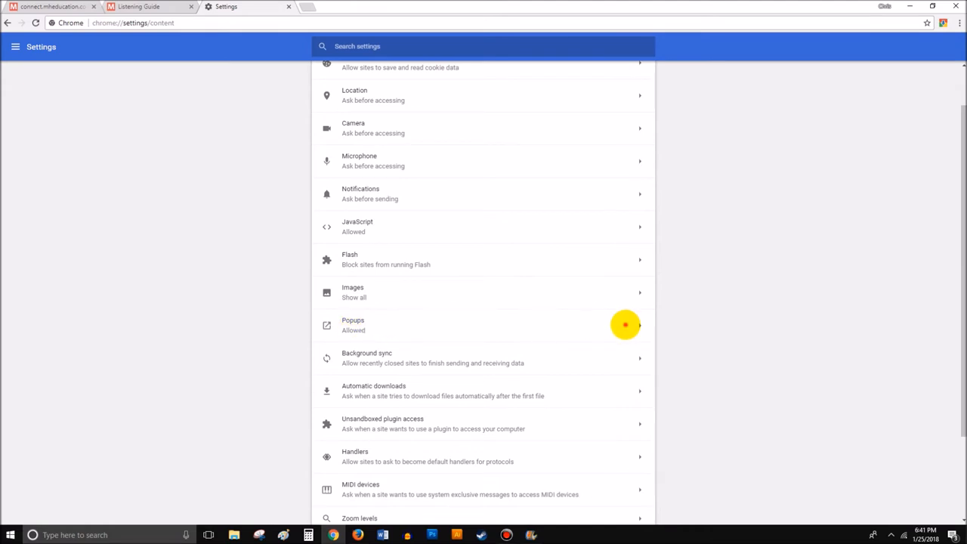
left_click(483, 325)
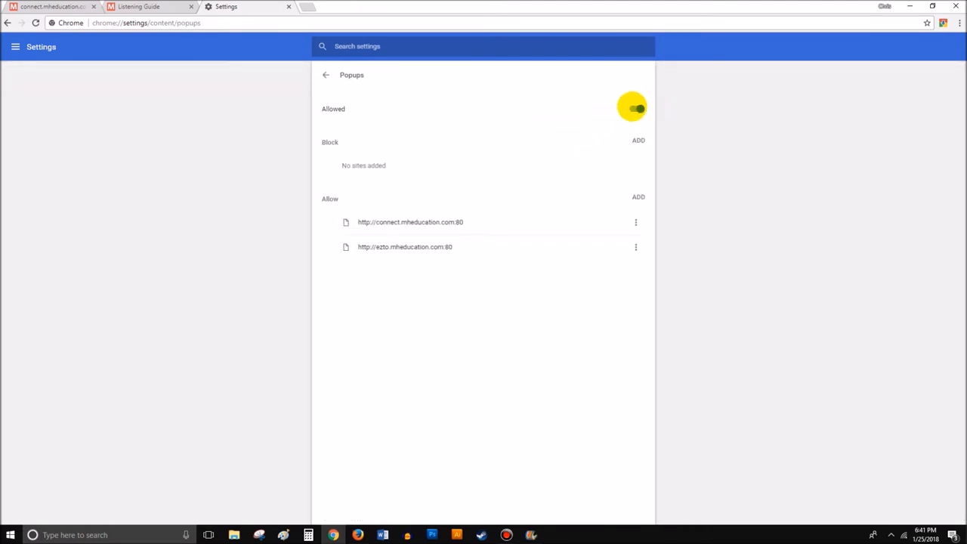
- Toggle Popups to Blocked and back to Allowed, then close the Chrome Settings tab
left_click(637, 108)
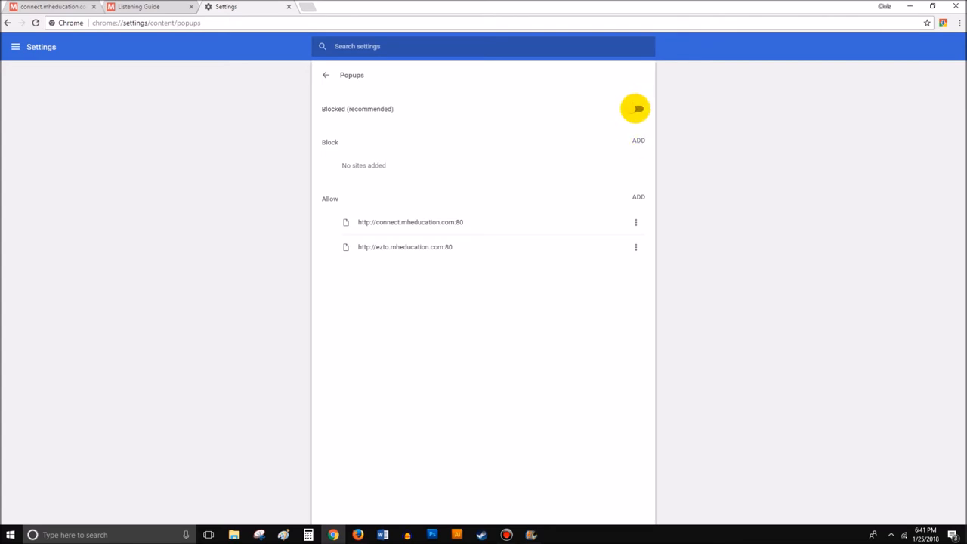
left_click(636, 108)
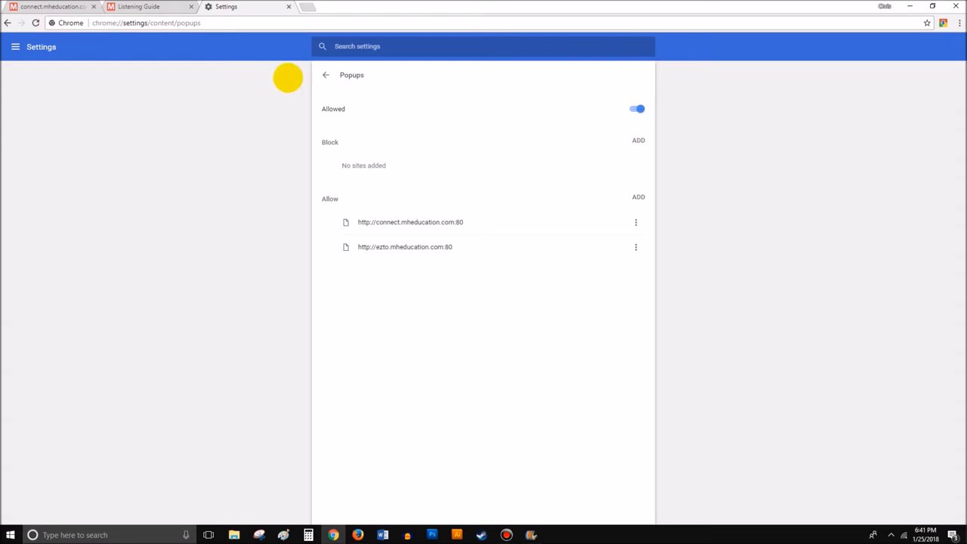
mouse_move(196, 80)
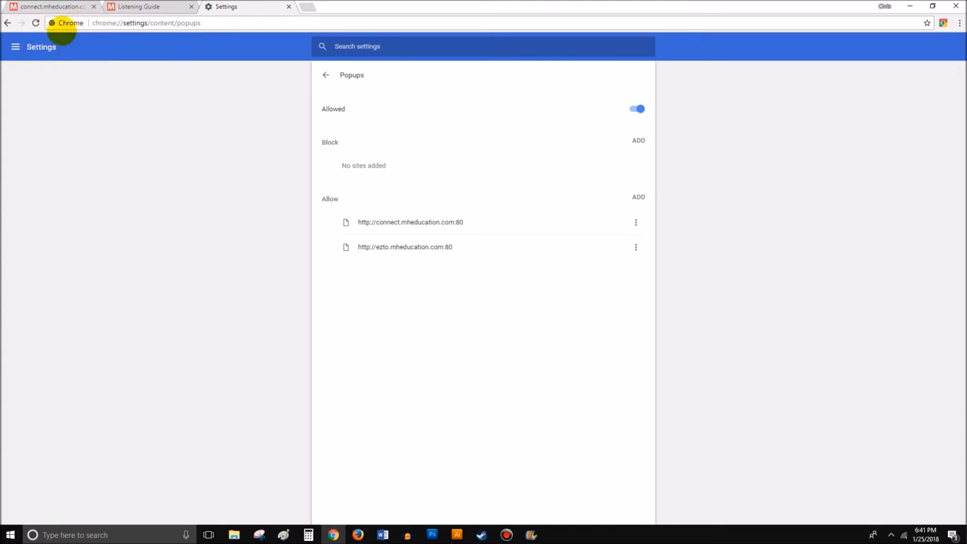
mouse_move(565, 133)
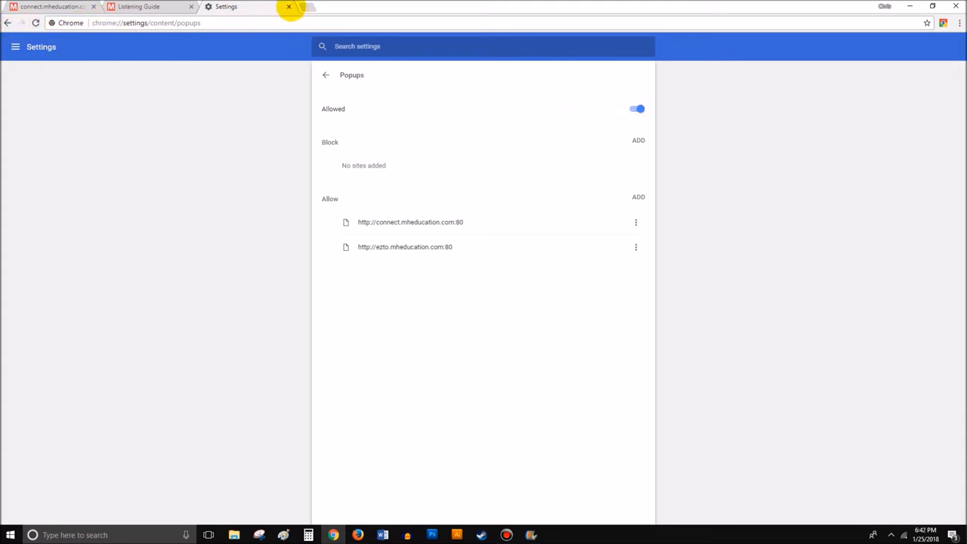
left_click(288, 6)
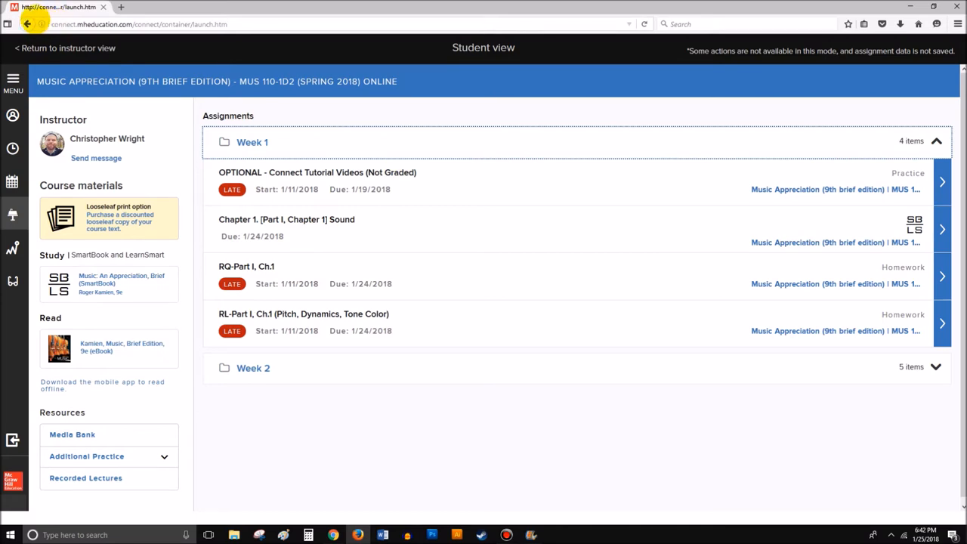
- Set Open Pop-up Windows to Allow in Firefox's permissions for connect.mheducation.com
left_click(46, 24)
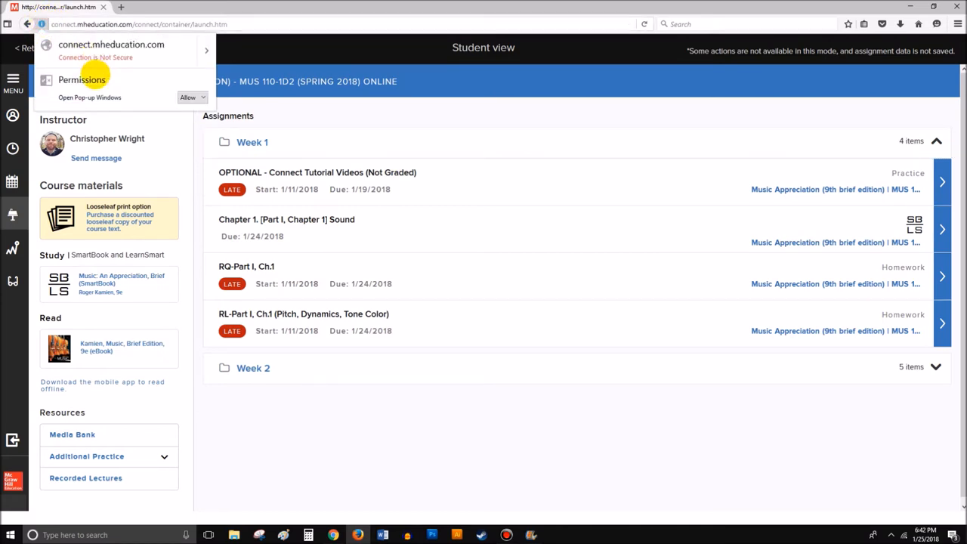
left_click(192, 97)
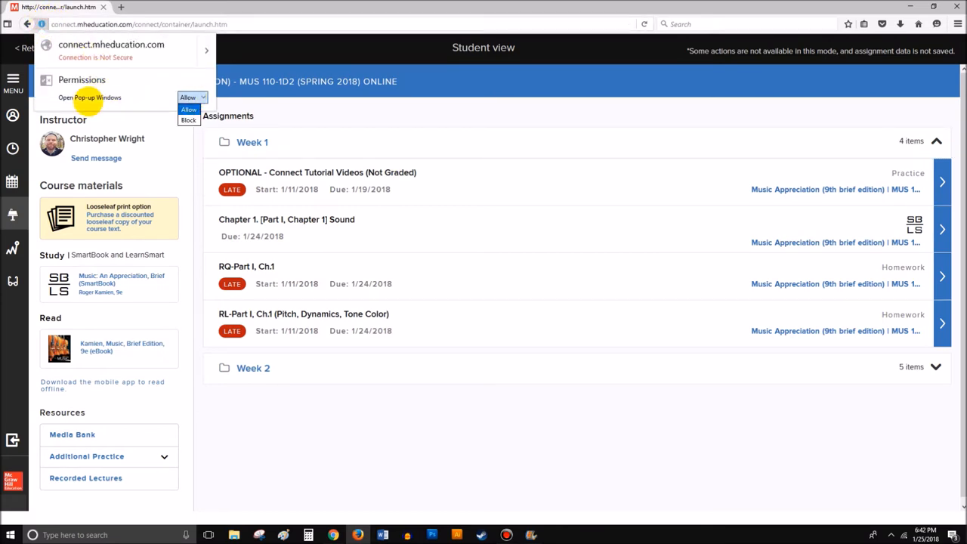
left_click(192, 96)
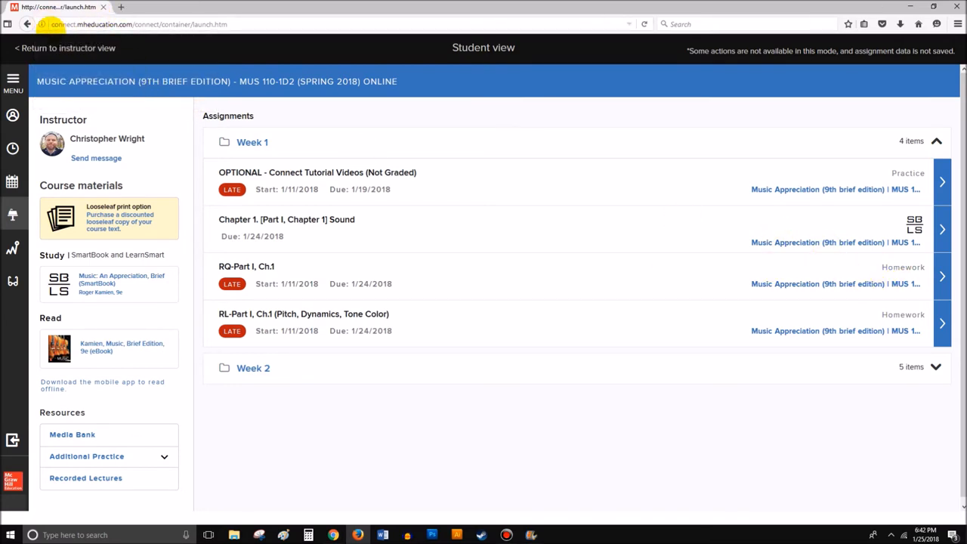
mouse_move(802, 330)
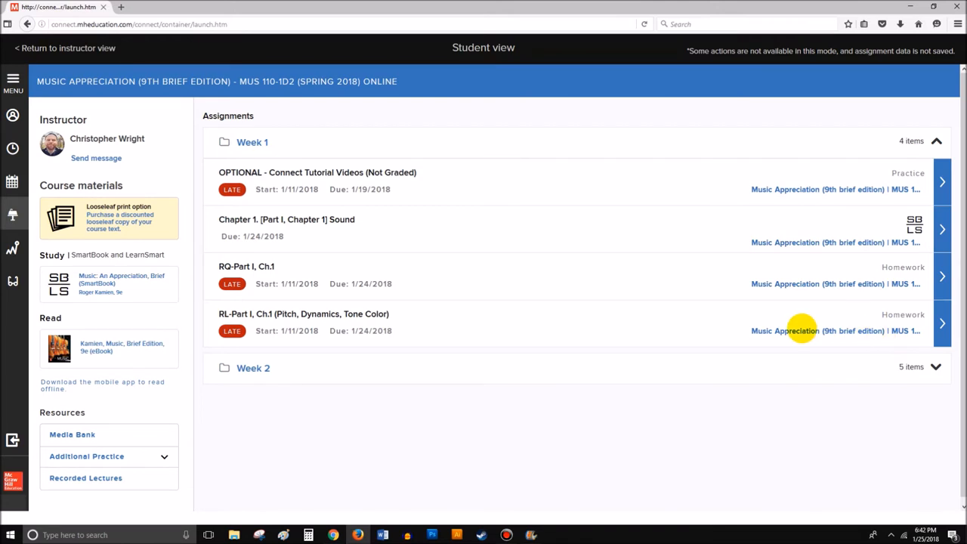
mouse_move(796, 262)
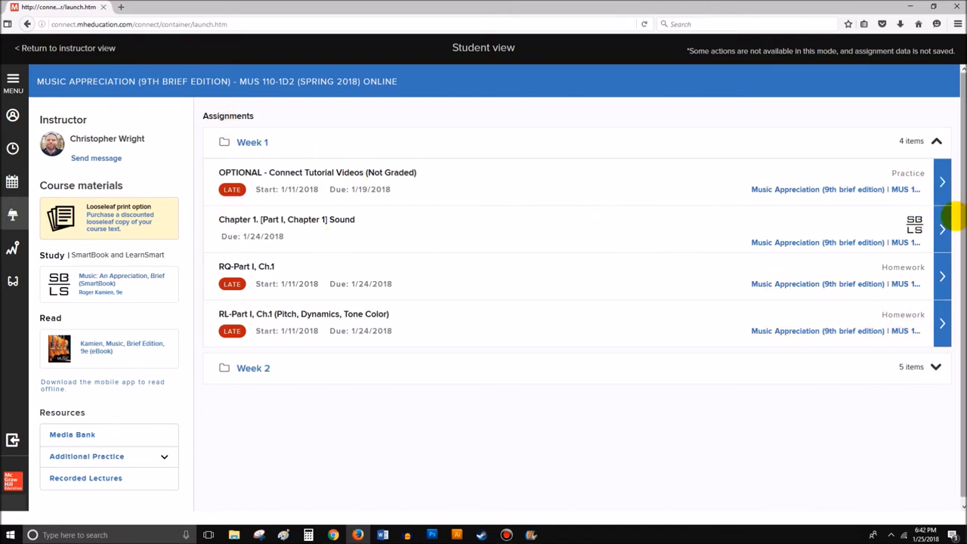
mouse_move(948, 224)
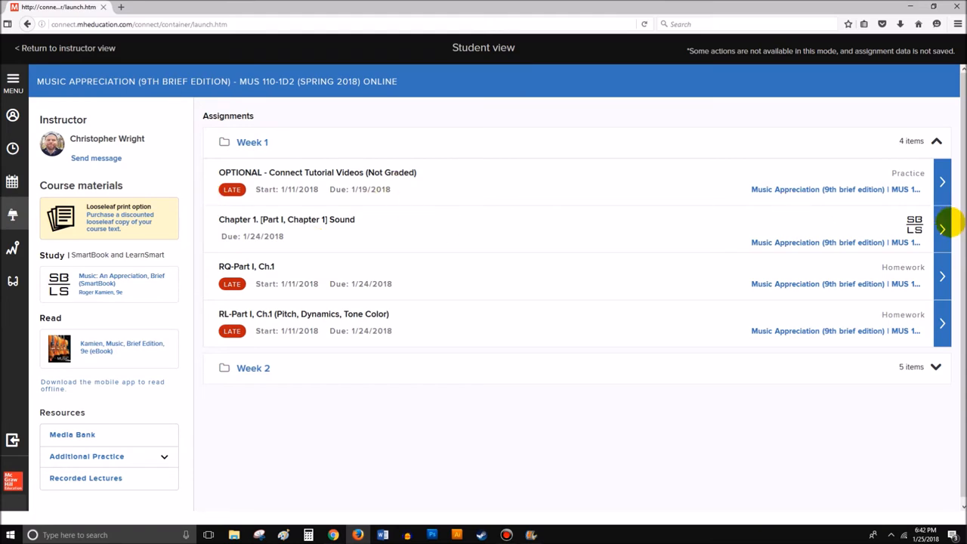
- Begin the Chapter 1 Sound assignment, accepting the past-due Attention dialog
left_click(941, 229)
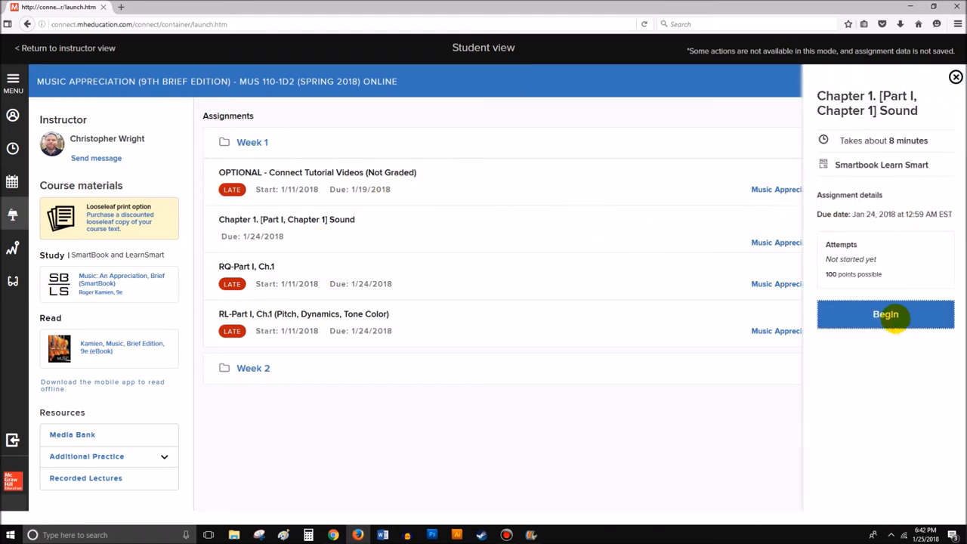
left_click(885, 313)
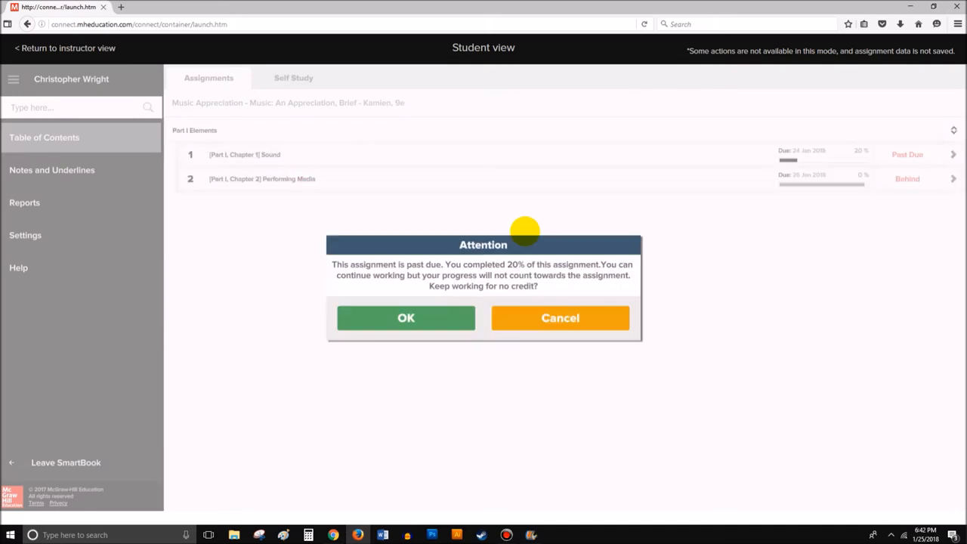
left_click(405, 317)
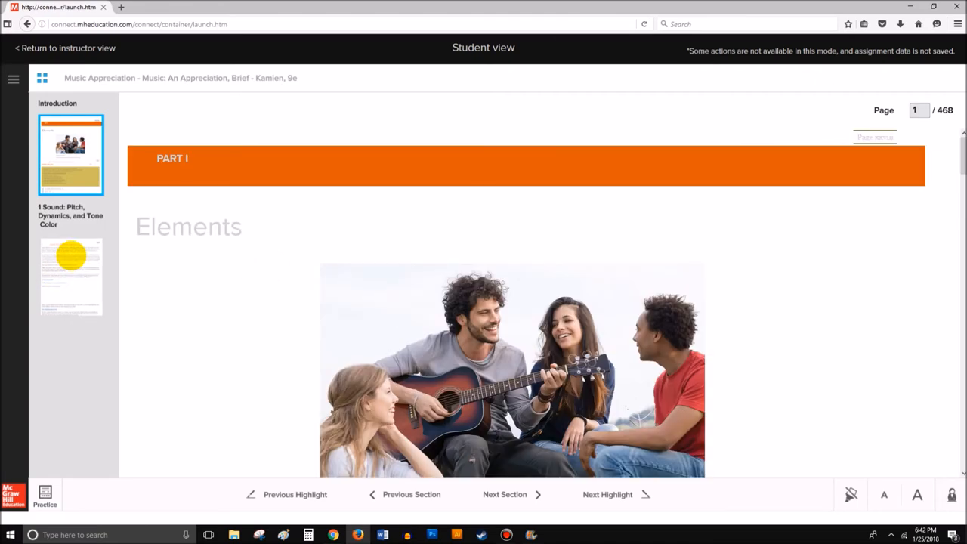
- Jump to the Sound: Pitch, Dynamics, and Tone Color section and scroll to The Firebird outline
left_click(71, 275)
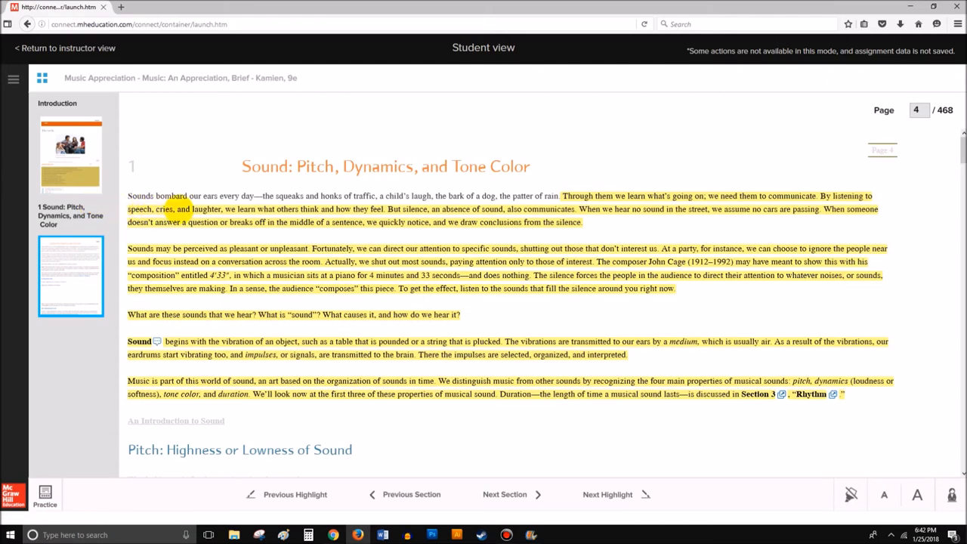
left_click(917, 494)
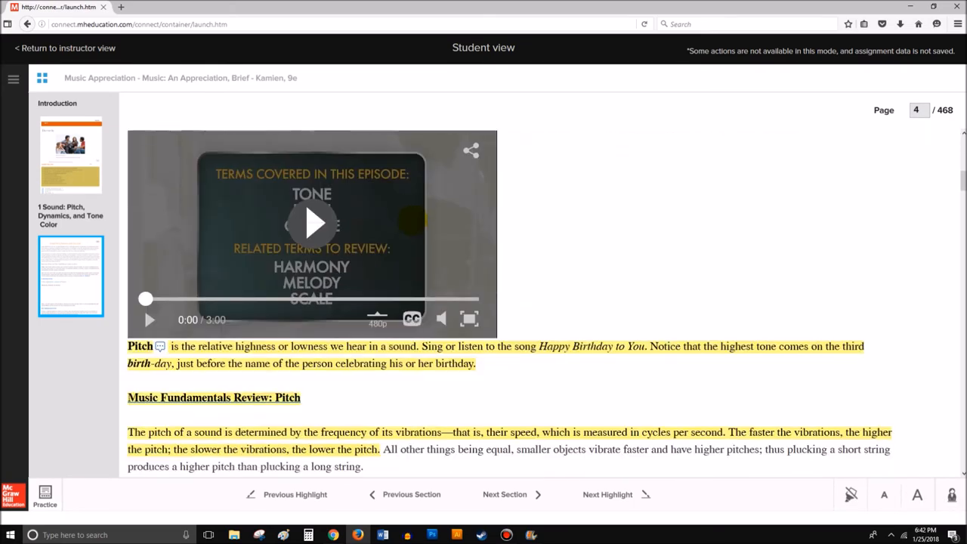
scroll("down", 3)
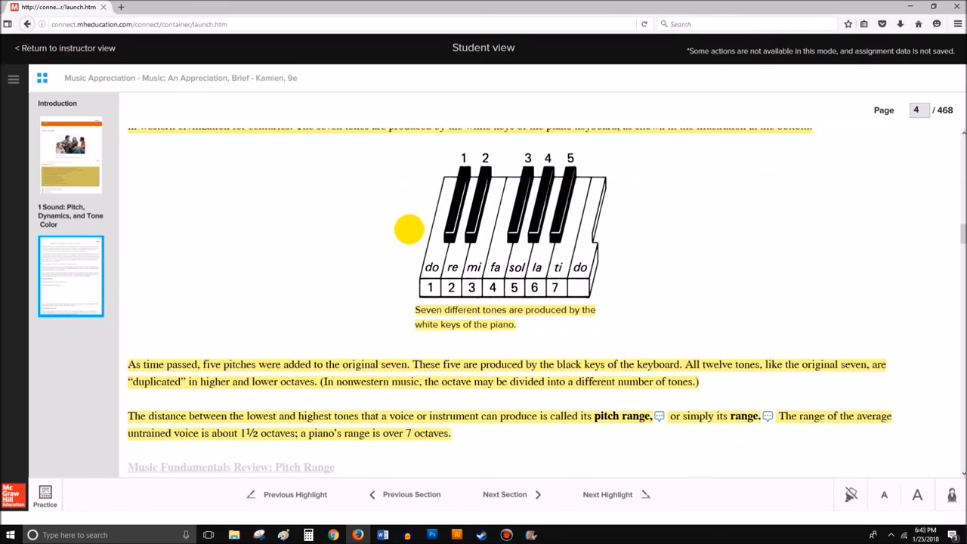
scroll("down", 3)
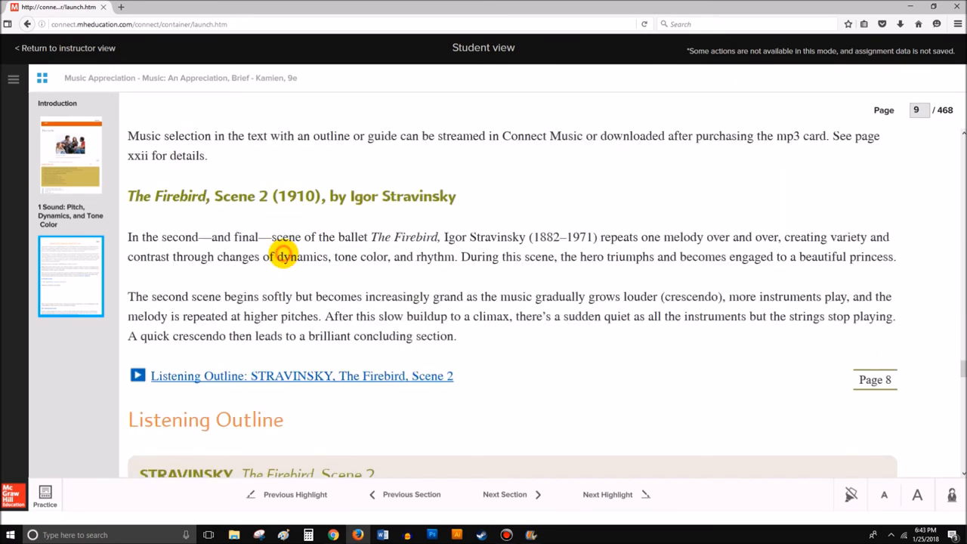
scroll("down", 3)
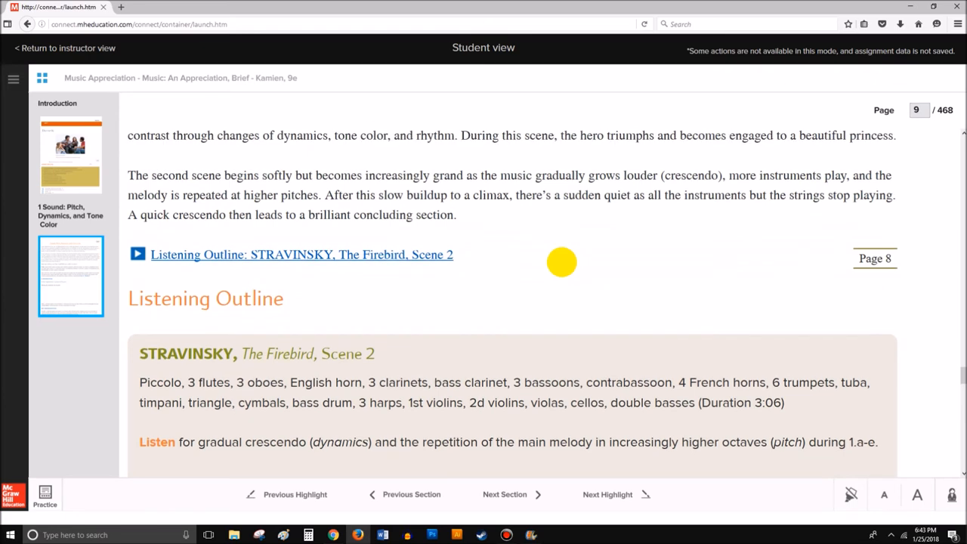
mouse_move(622, 238)
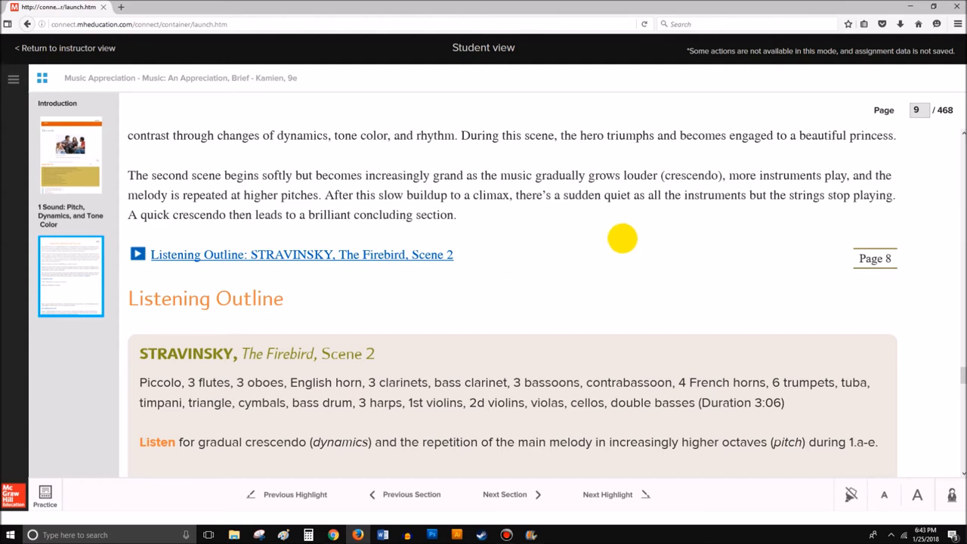
mouse_move(68, 23)
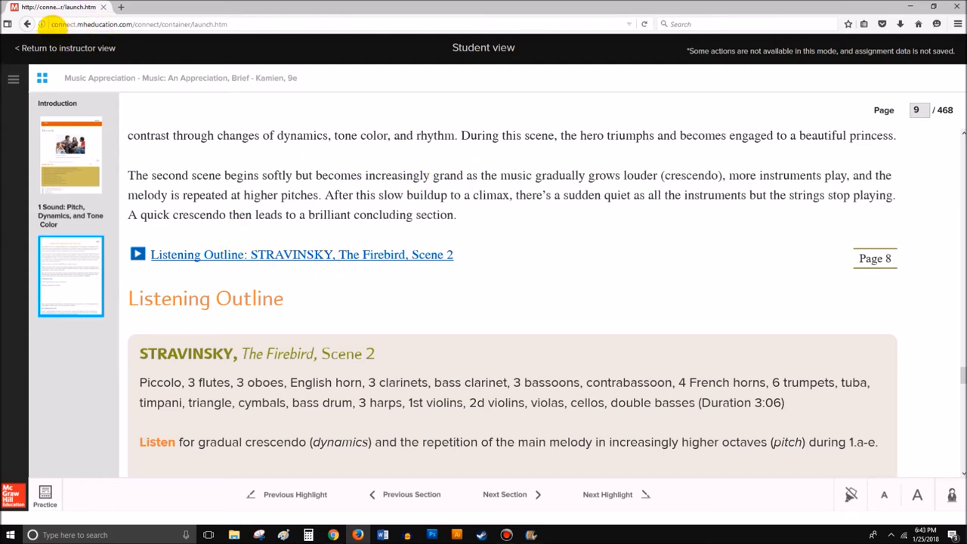
- Open Firefox's hamburger main menu over the SmartBook reading
left_click(42, 24)
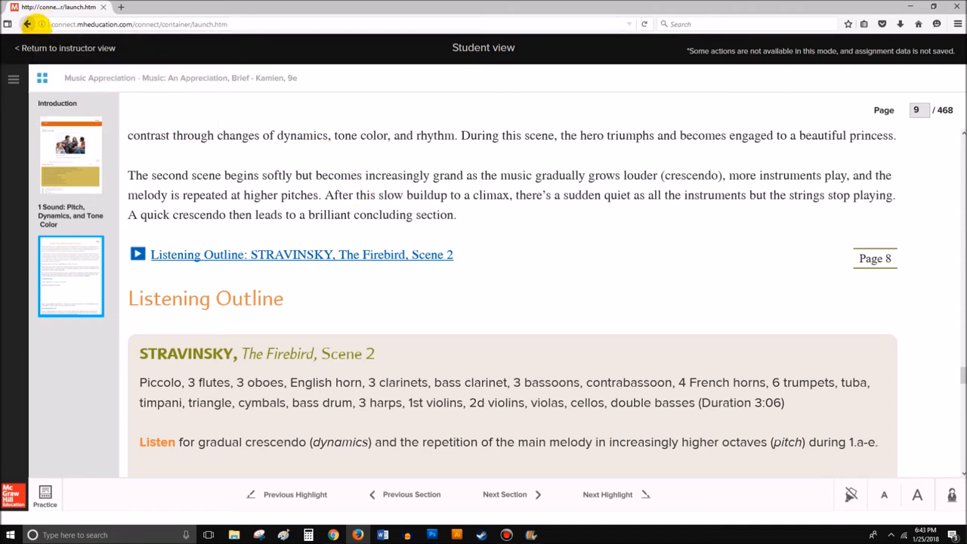
mouse_move(387, 61)
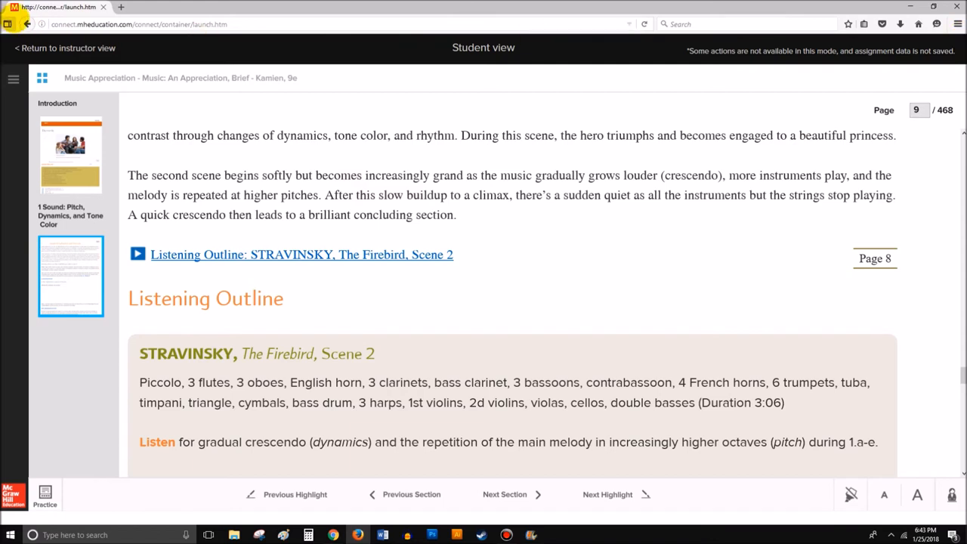
left_click(42, 24)
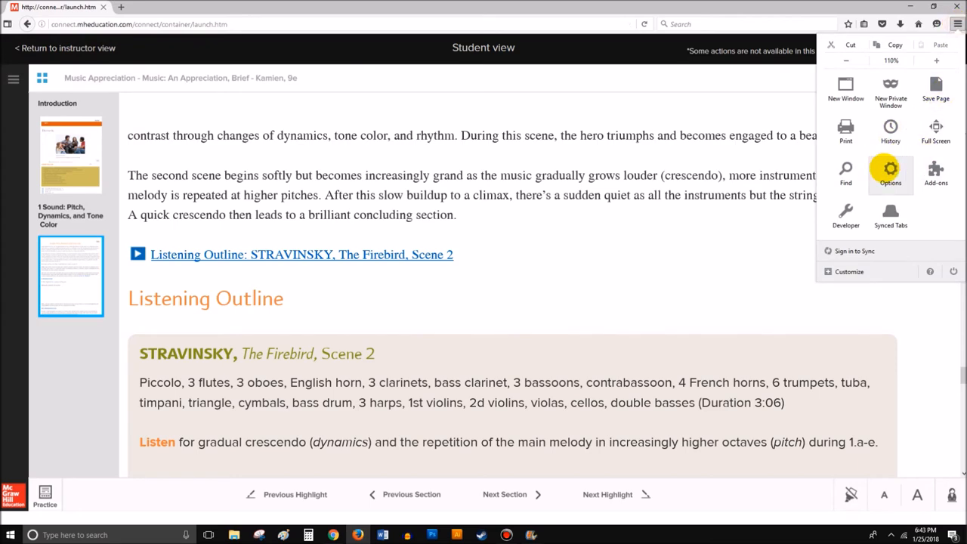
- Leave 'Block pop-up windows' unchecked in Firefox Options > Content, then close the Options tab
left_click(890, 173)
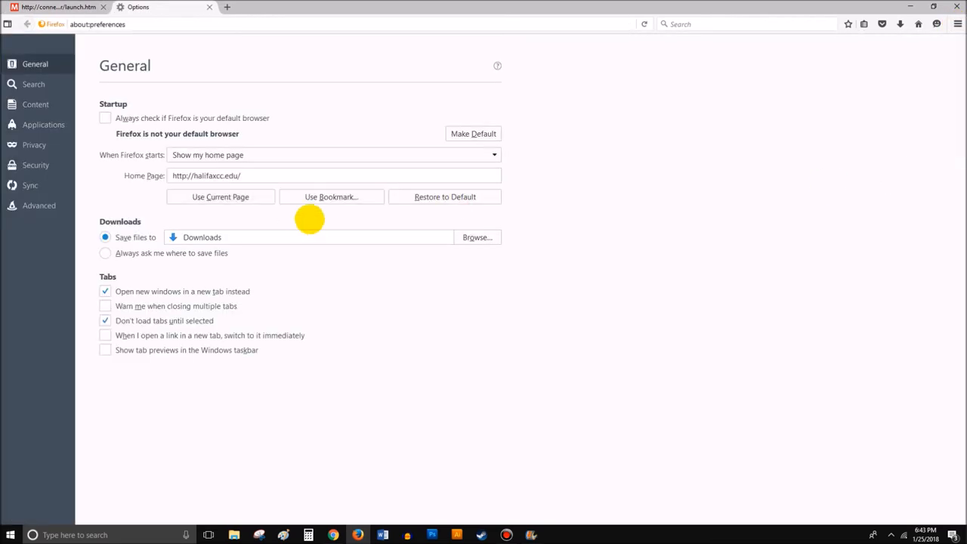
left_click(34, 104)
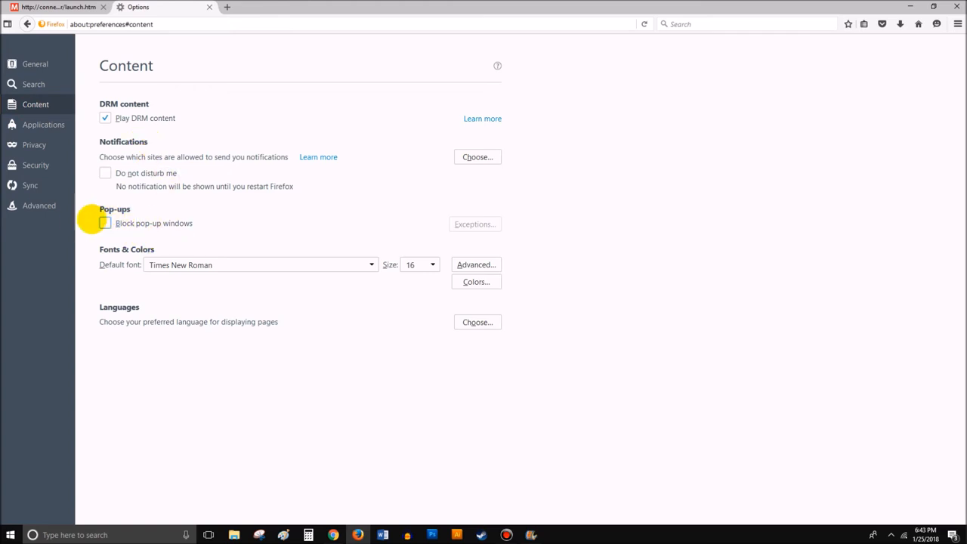
left_click(104, 223)
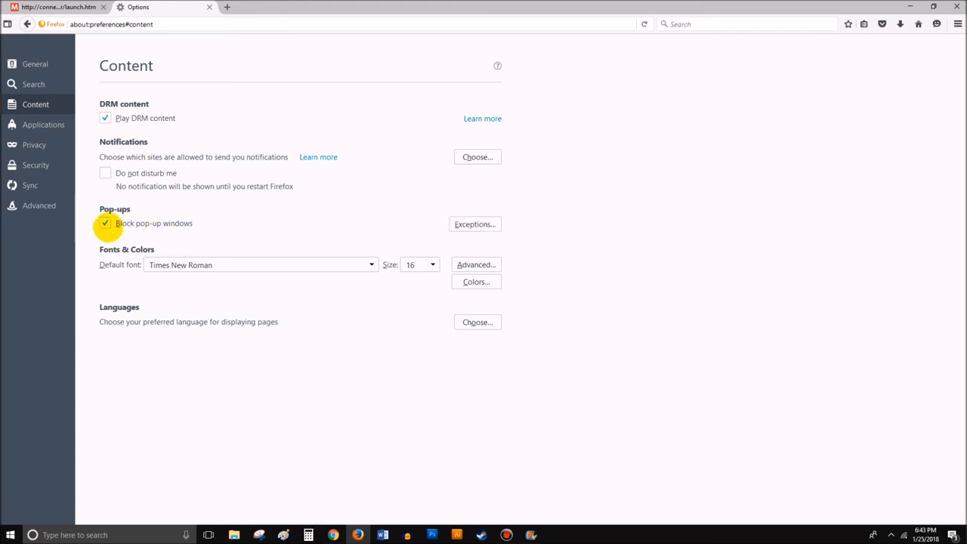
left_click(104, 223)
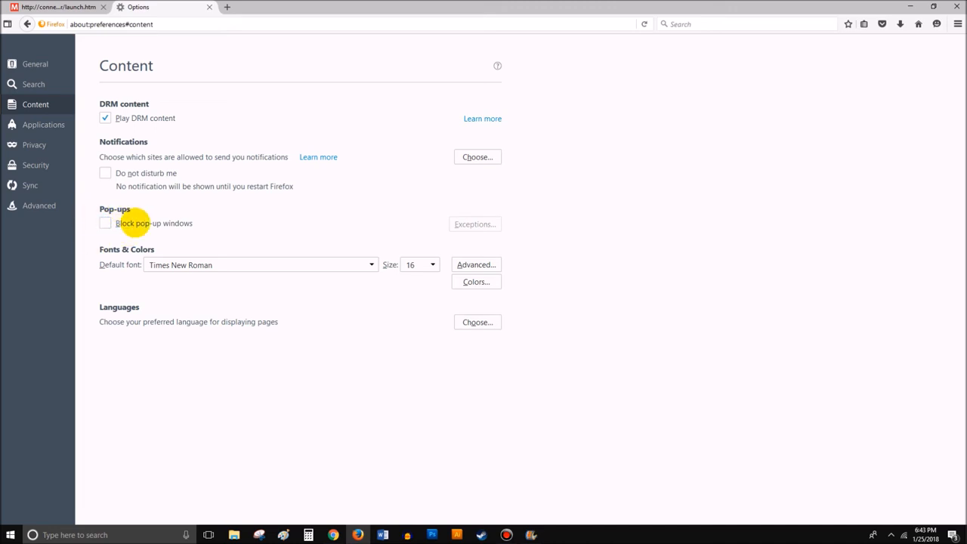
mouse_move(209, 7)
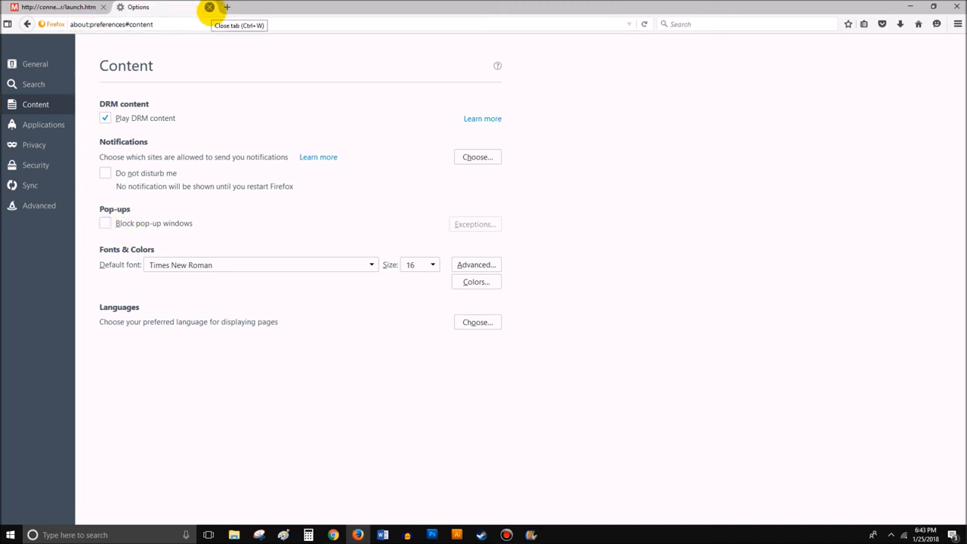
left_click(209, 6)
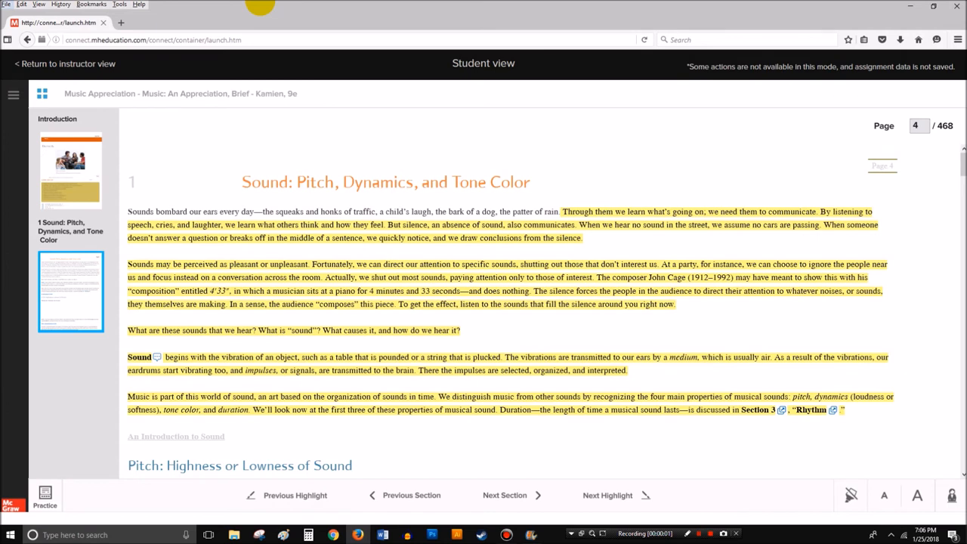
mouse_move(210, 195)
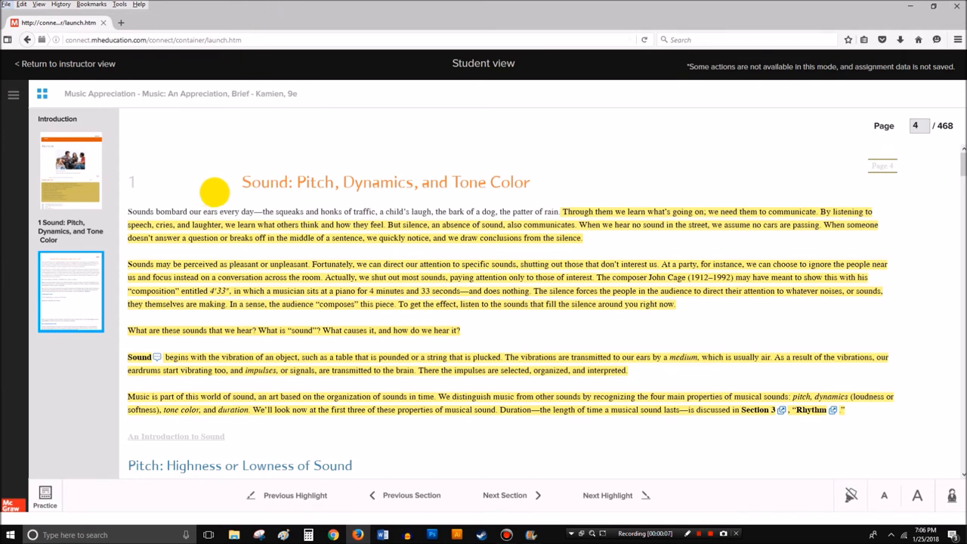
mouse_move(226, 235)
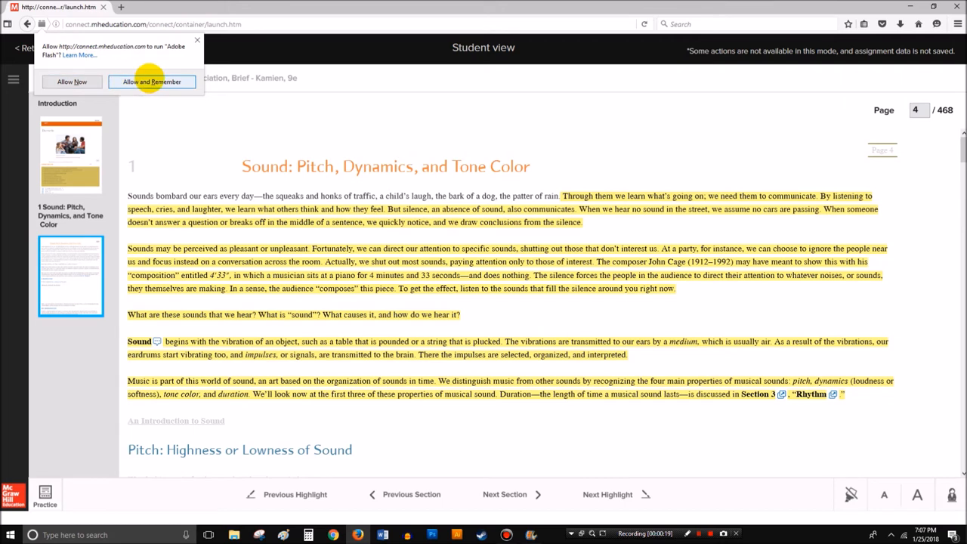
- Allow and remember Flash for the SmartBook site, then choose Continue Allowing in the plugin prompt
left_click(152, 81)
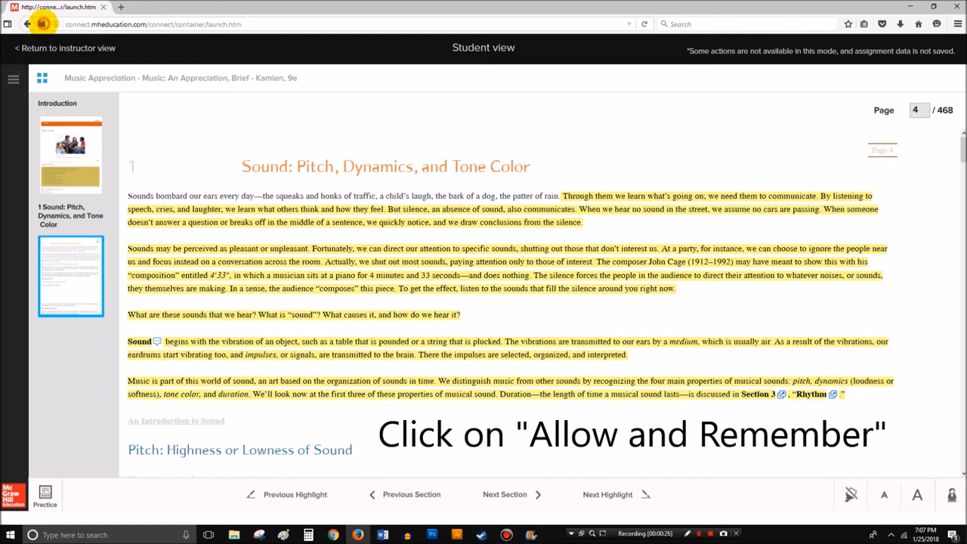
left_click(42, 23)
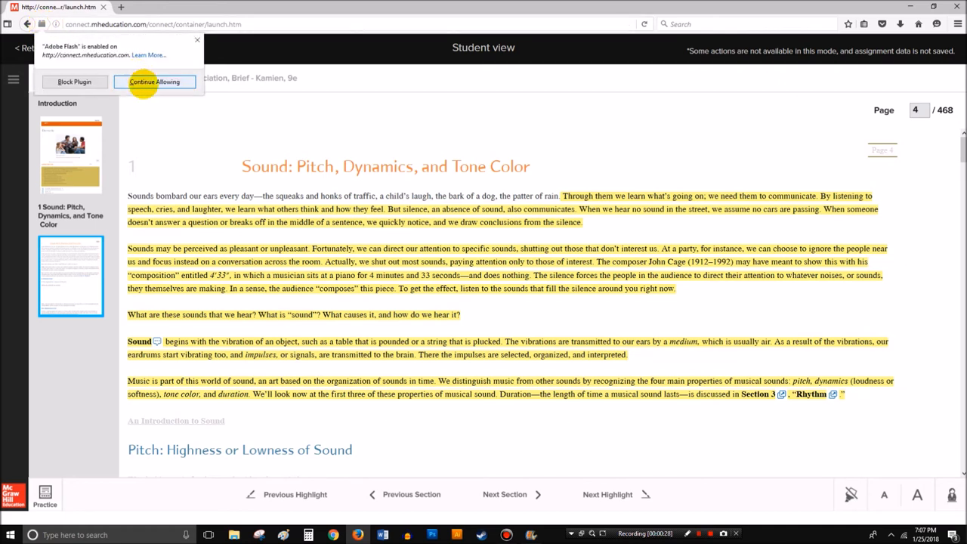
mouse_move(74, 82)
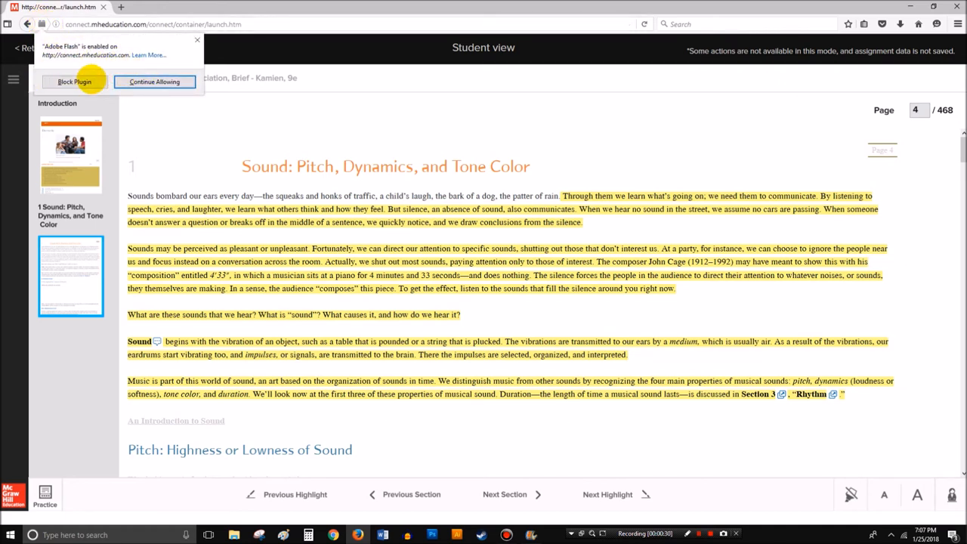
mouse_move(155, 81)
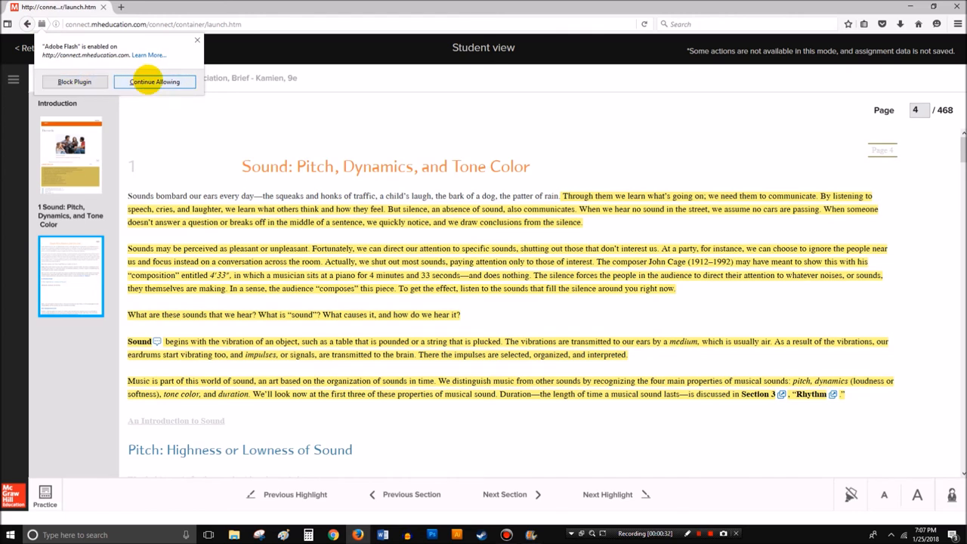
left_click(155, 82)
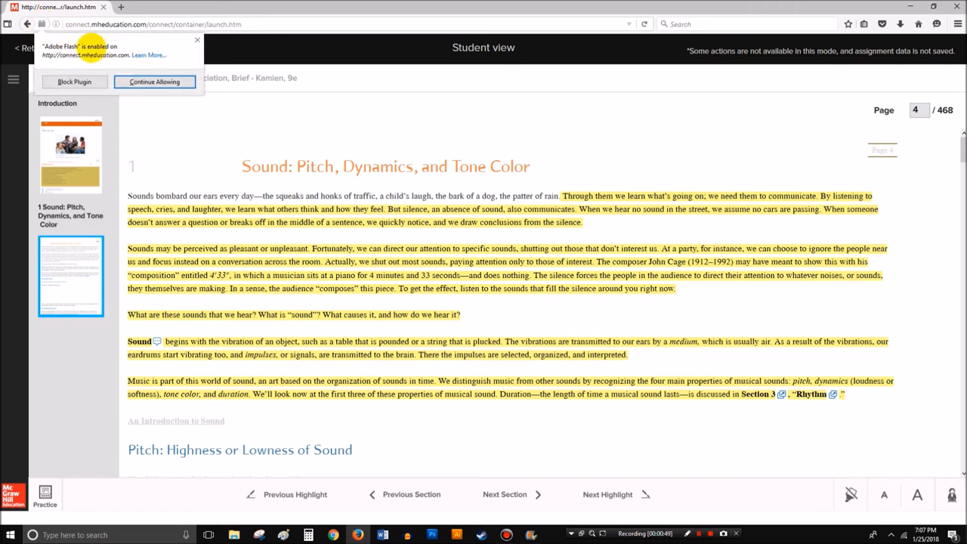
left_click(154, 81)
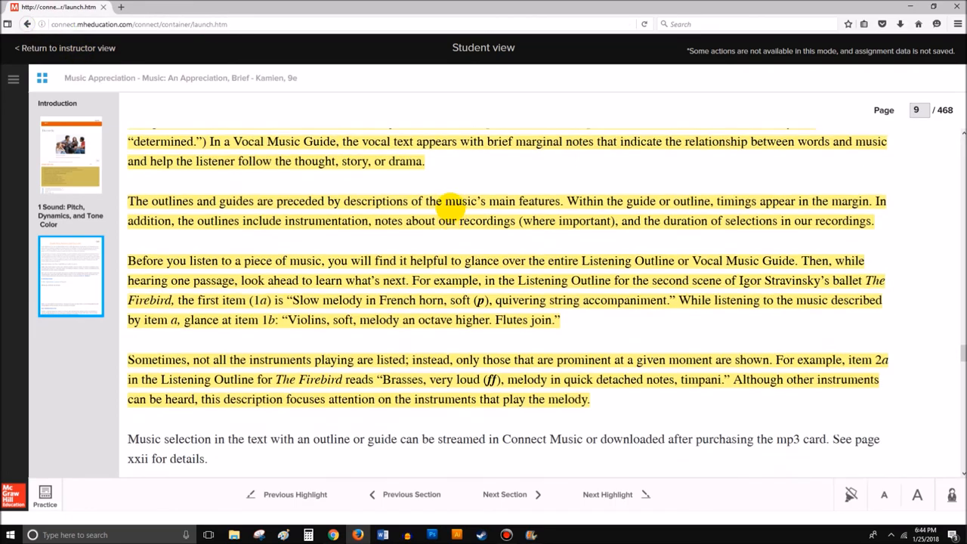
- Scroll the SmartBook reading, then return to the Music Appreciation instructor view
scroll("down", 3)
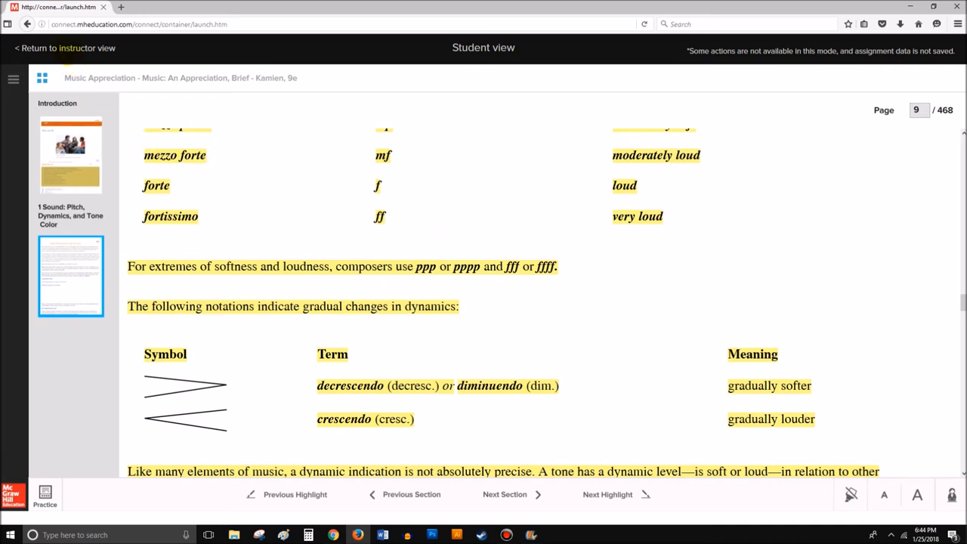
left_click(66, 48)
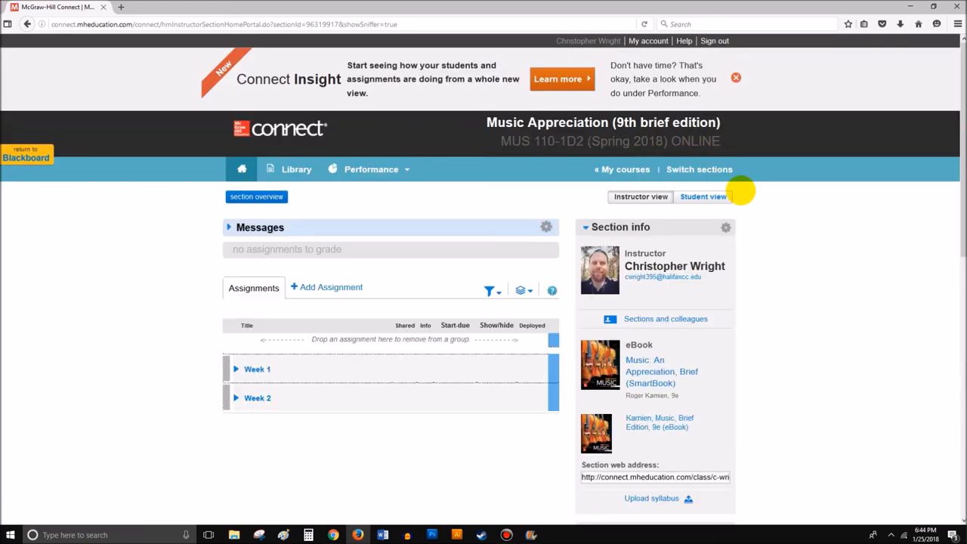
- In student view, begin and start RQ-Part I, Ch.1, then open Help
left_click(703, 196)
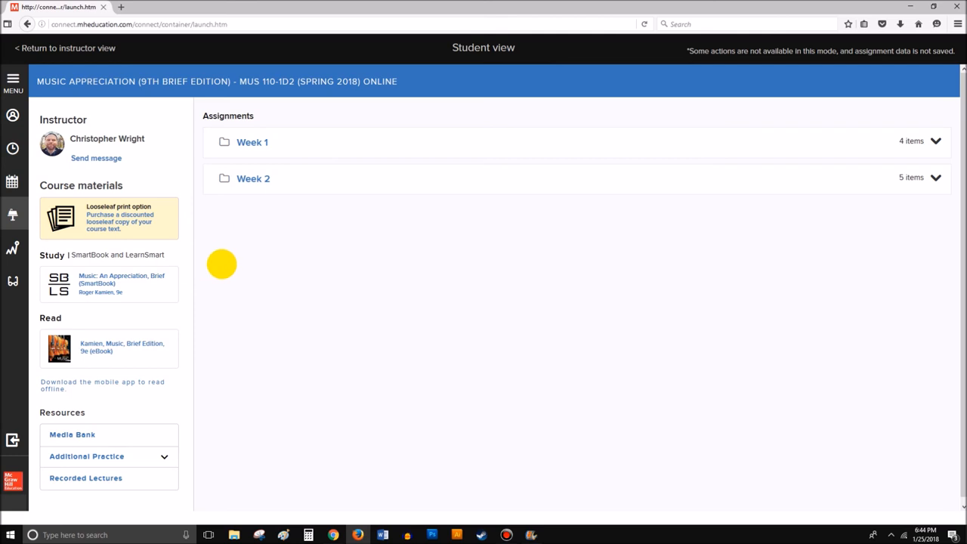
mouse_move(27, 359)
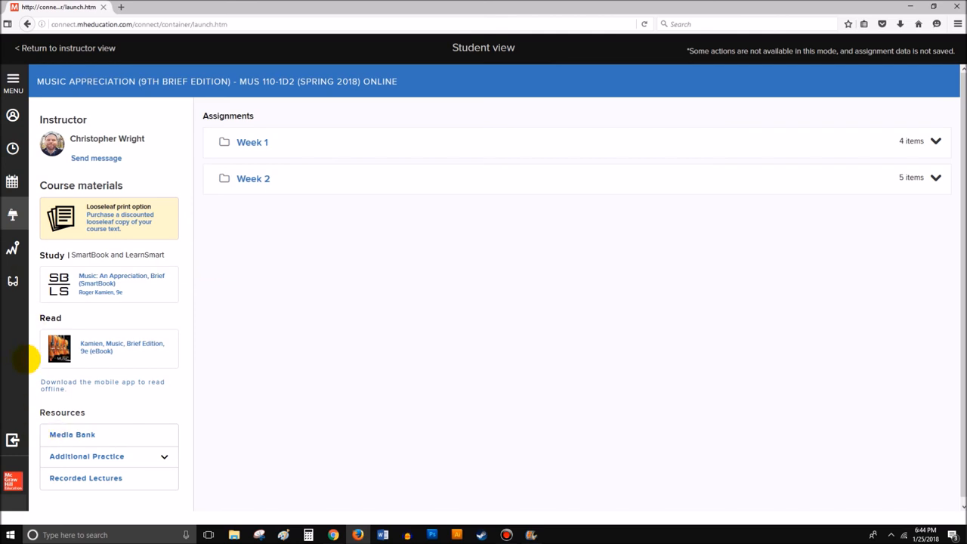
mouse_move(917, 164)
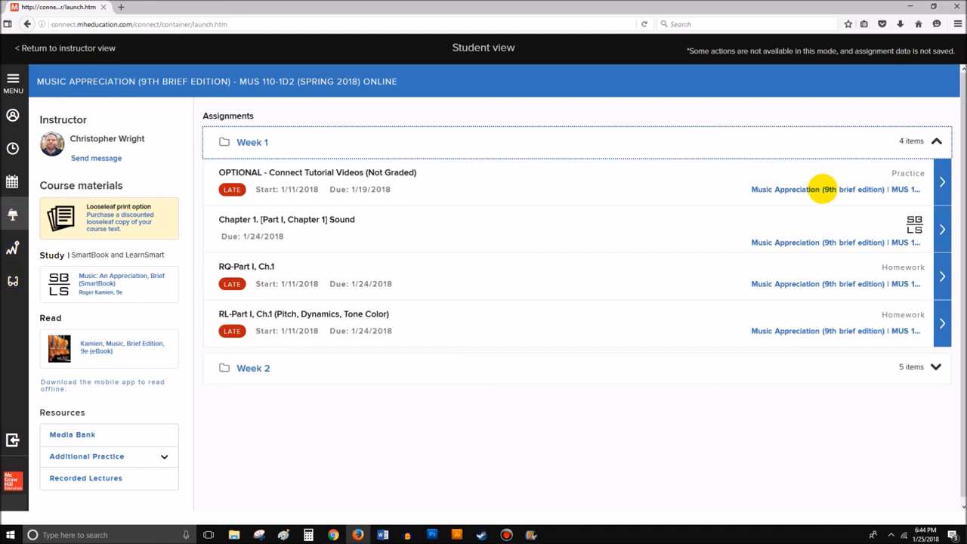
mouse_move(875, 208)
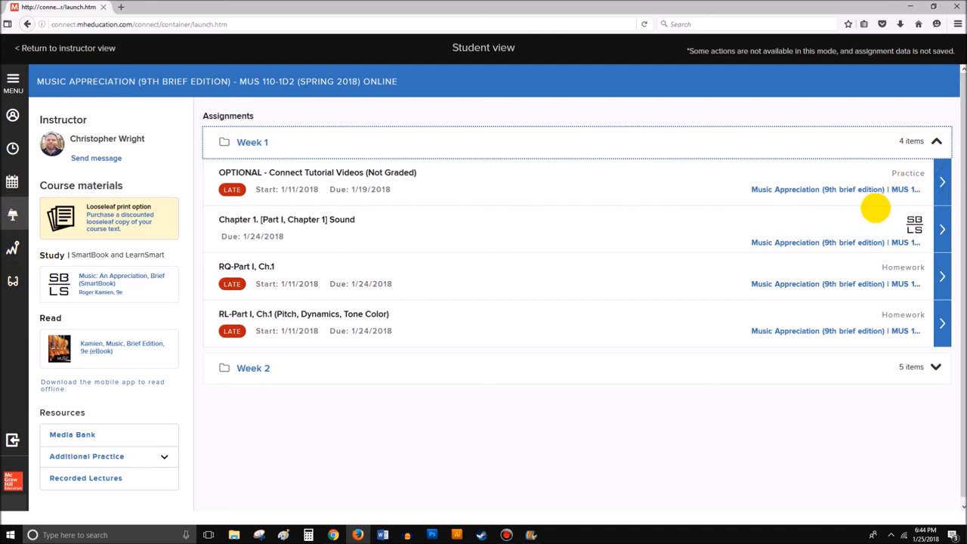
left_click(942, 274)
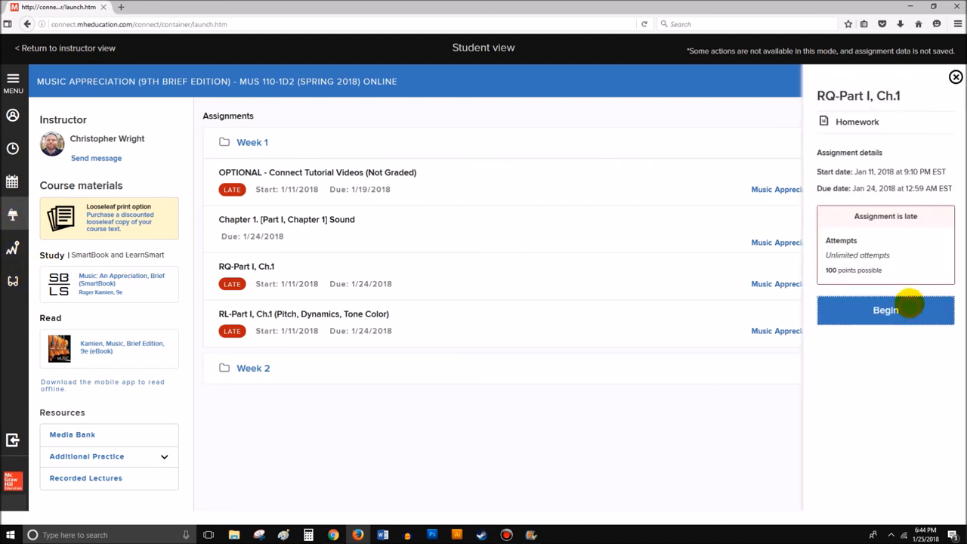
left_click(885, 310)
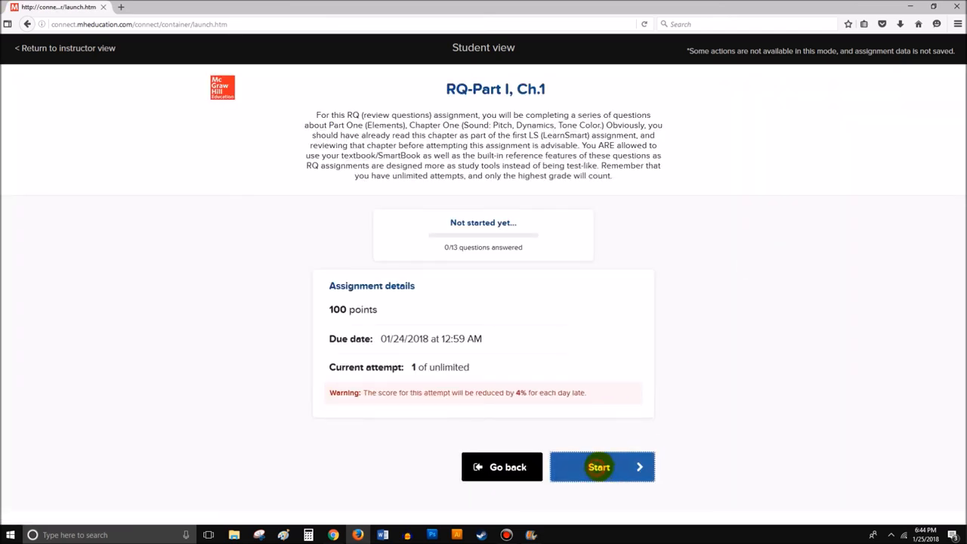
left_click(599, 466)
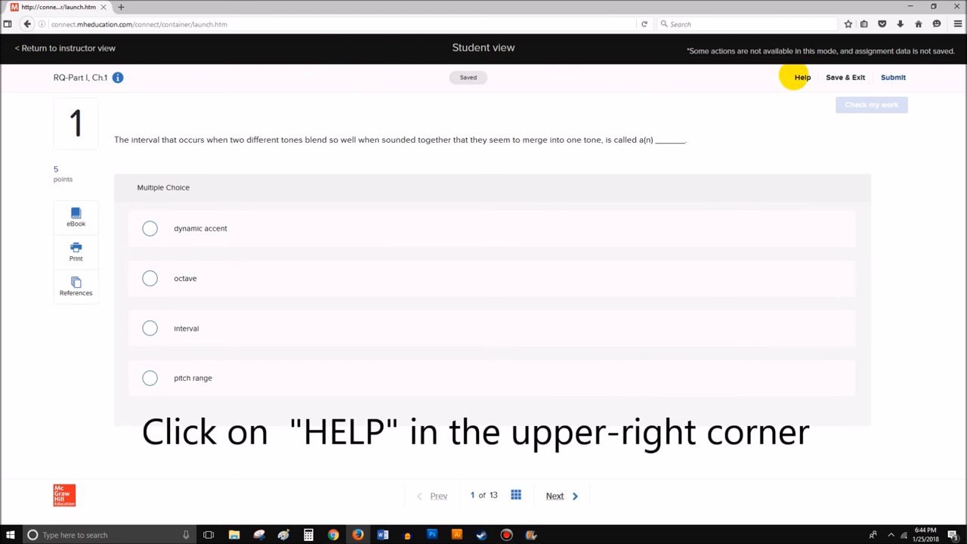
left_click(801, 77)
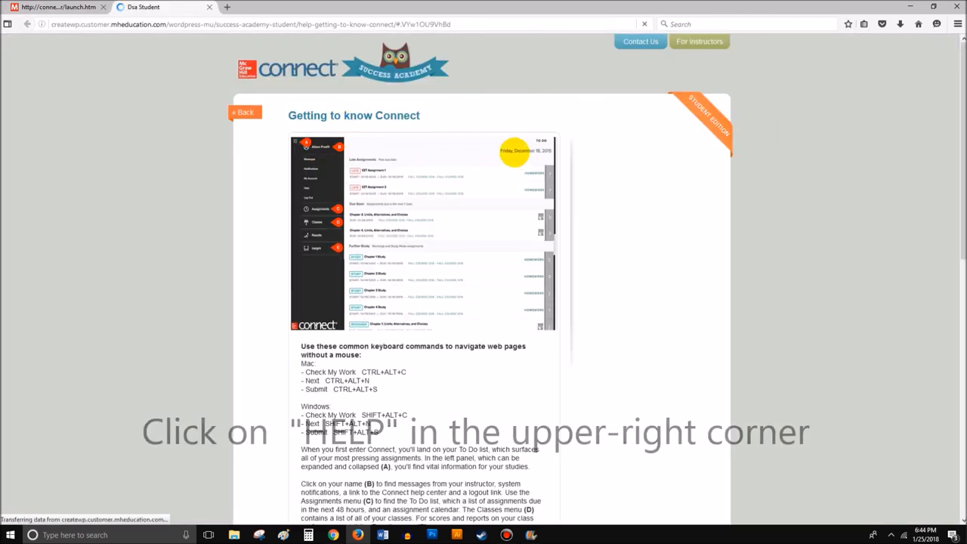
- Browse the Getting to know Connect help page and follow the link to Digital Technical Support
scroll("down", 3)
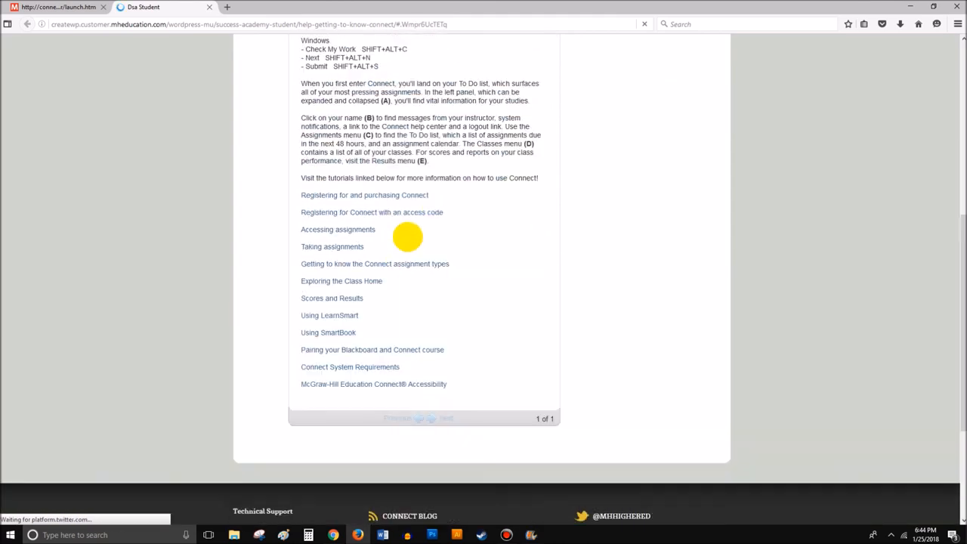
scroll("up", 3)
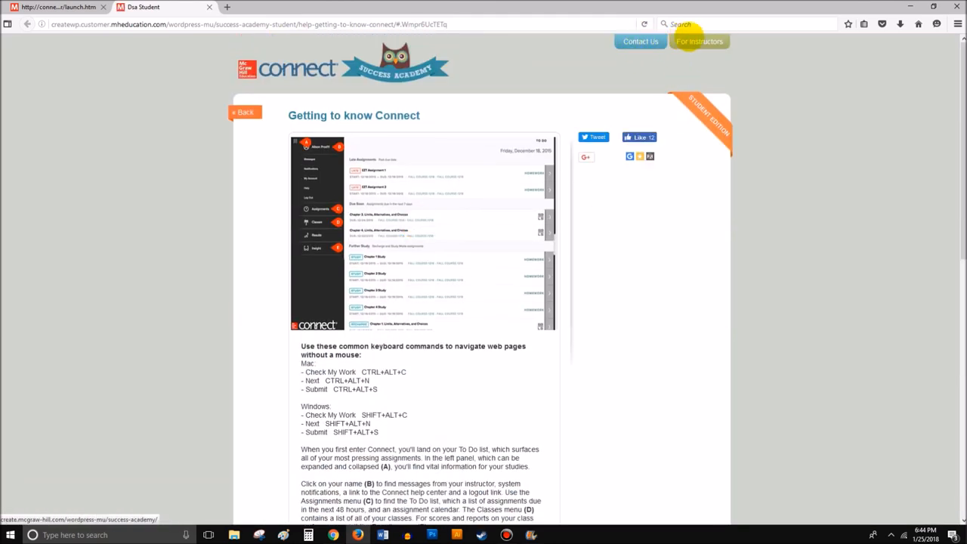
left_click(700, 42)
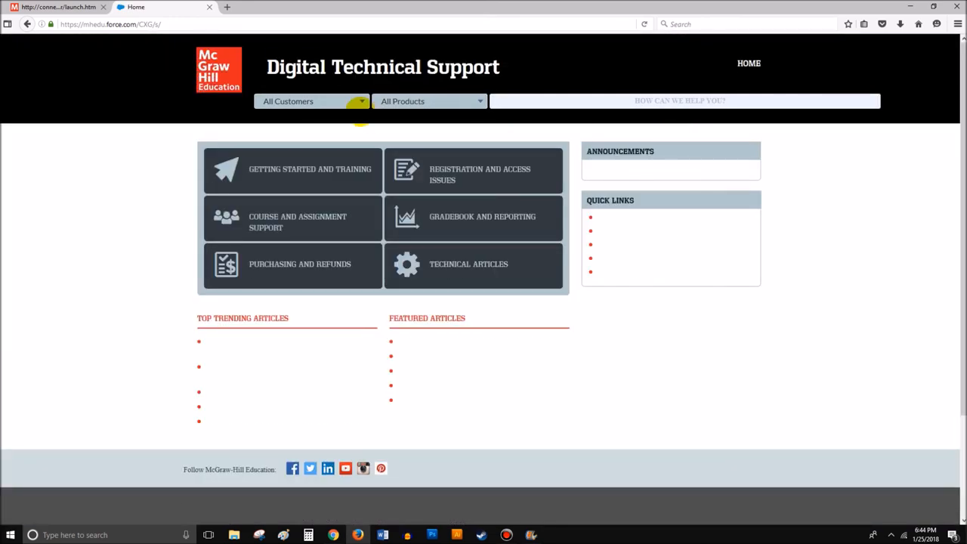
- Filter support to Student and Connect, then open the Contact Support page
left_click(309, 101)
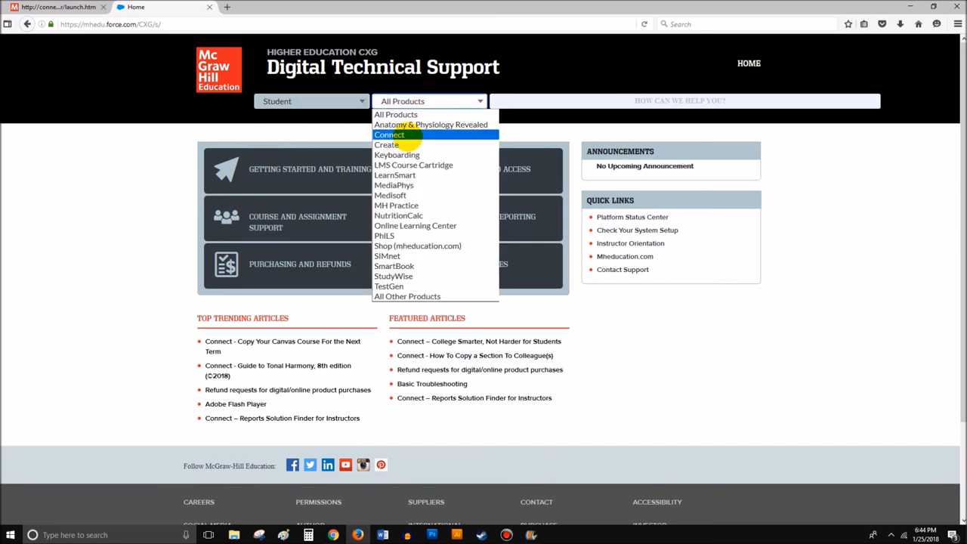
left_click(389, 135)
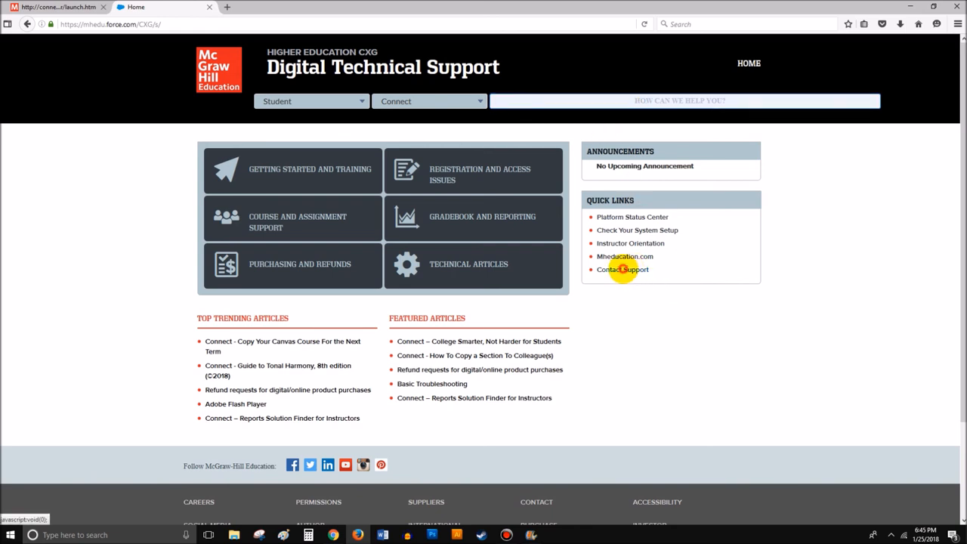
left_click(622, 269)
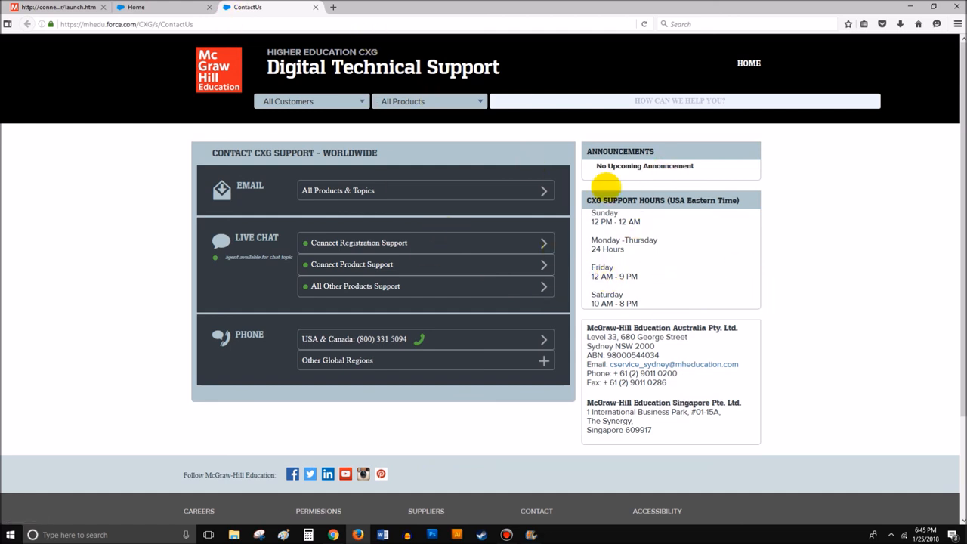
mouse_move(227, 190)
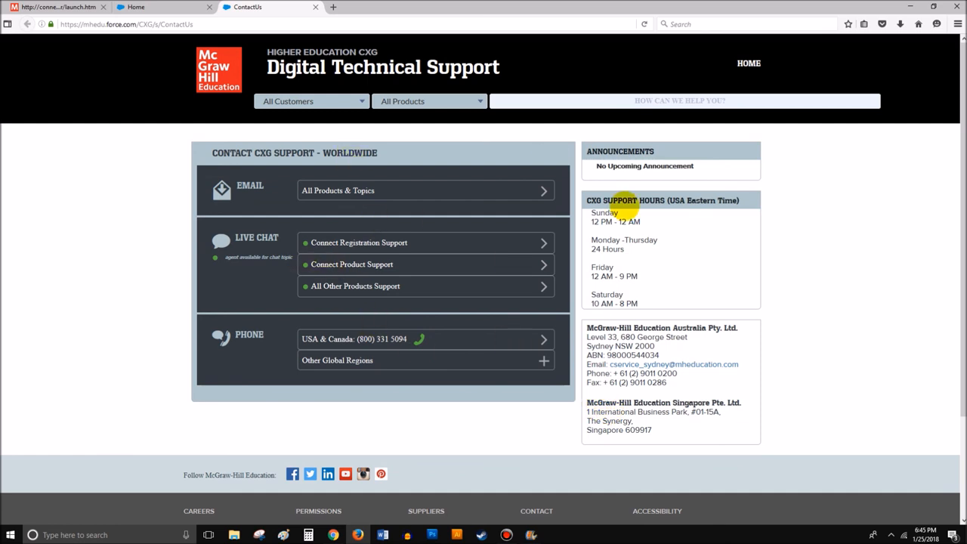
mouse_move(359, 243)
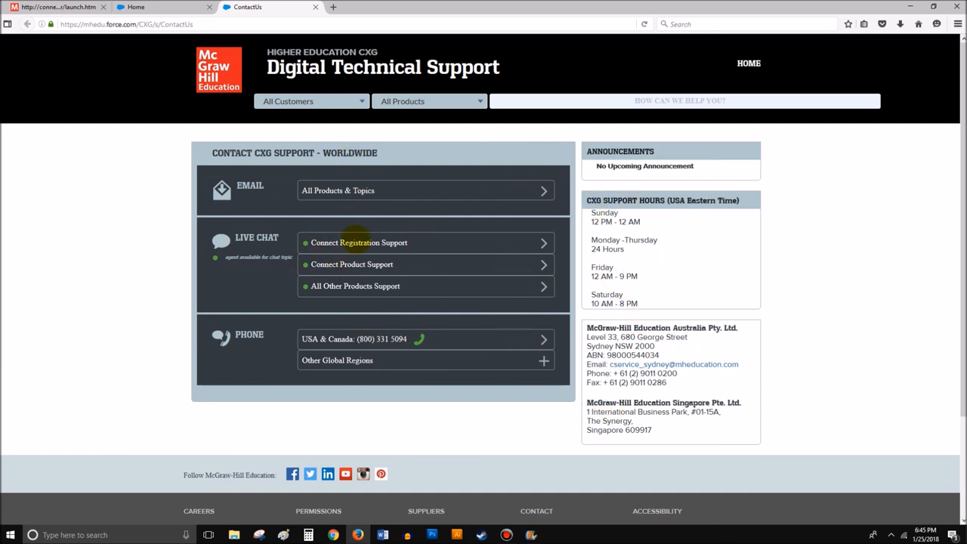
mouse_move(192, 224)
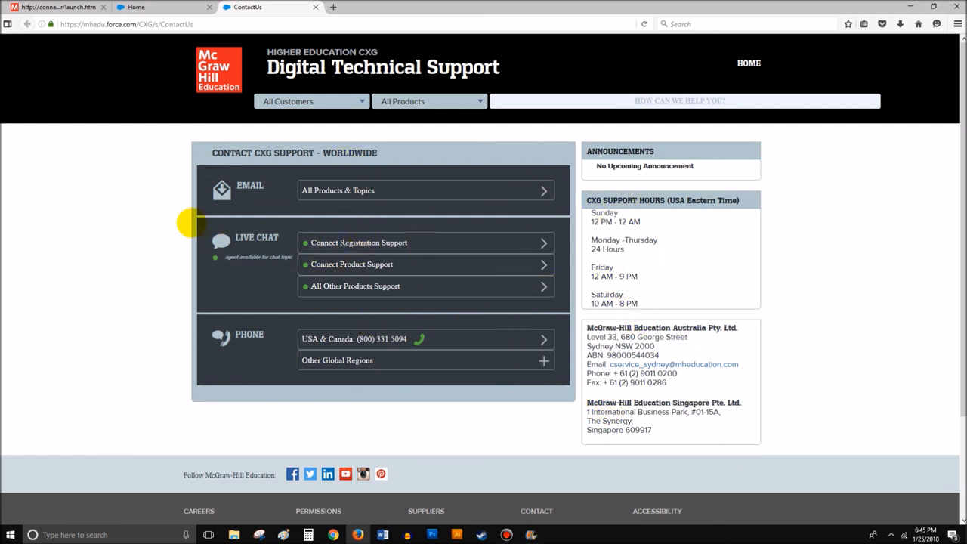
mouse_move(165, 207)
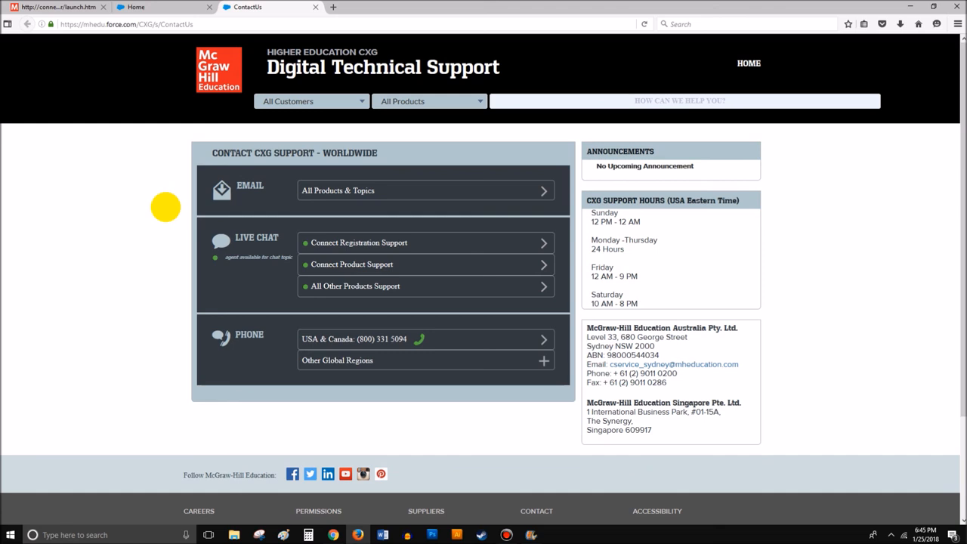
mouse_move(164, 278)
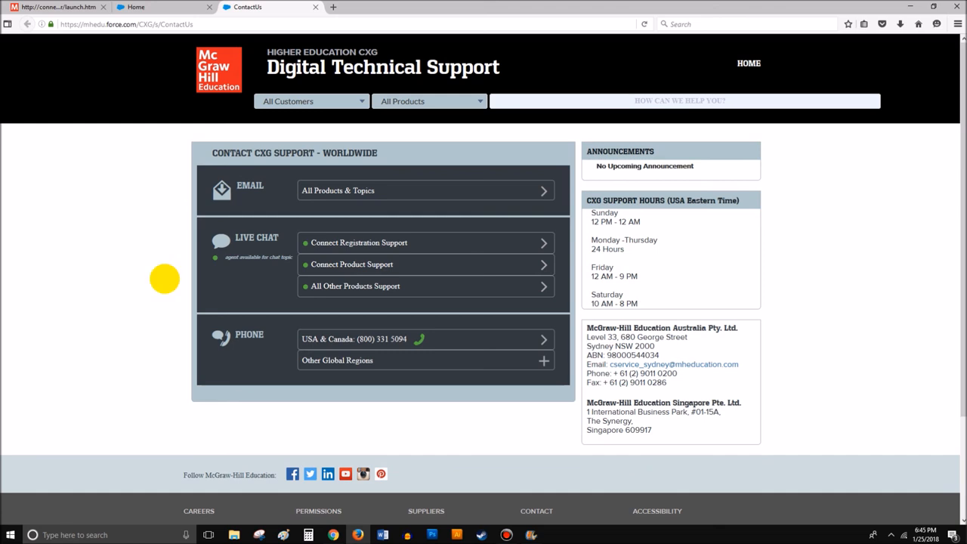